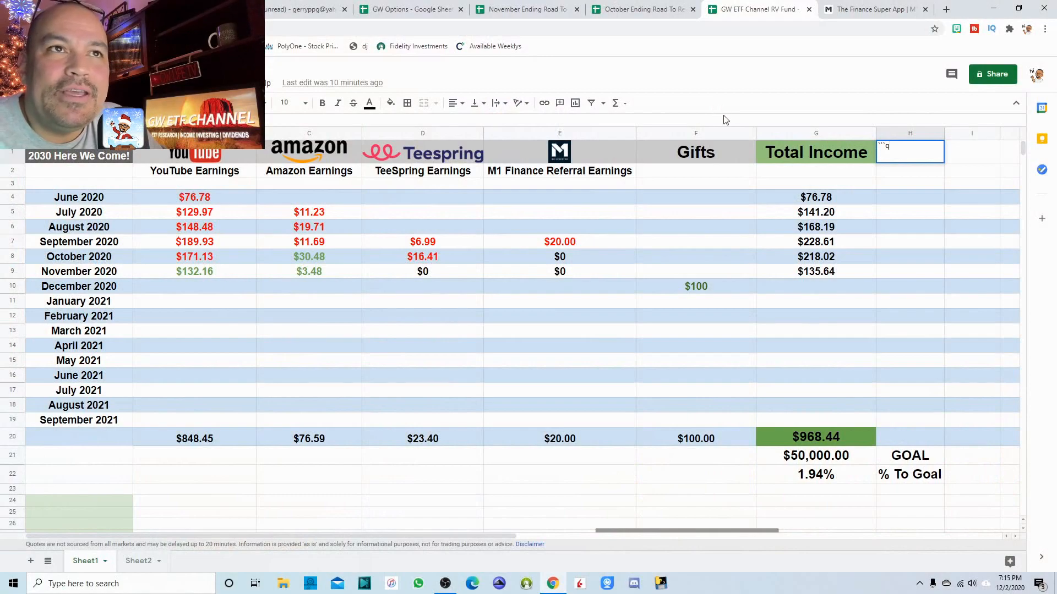
pyautogui.moveTo(719, 109)
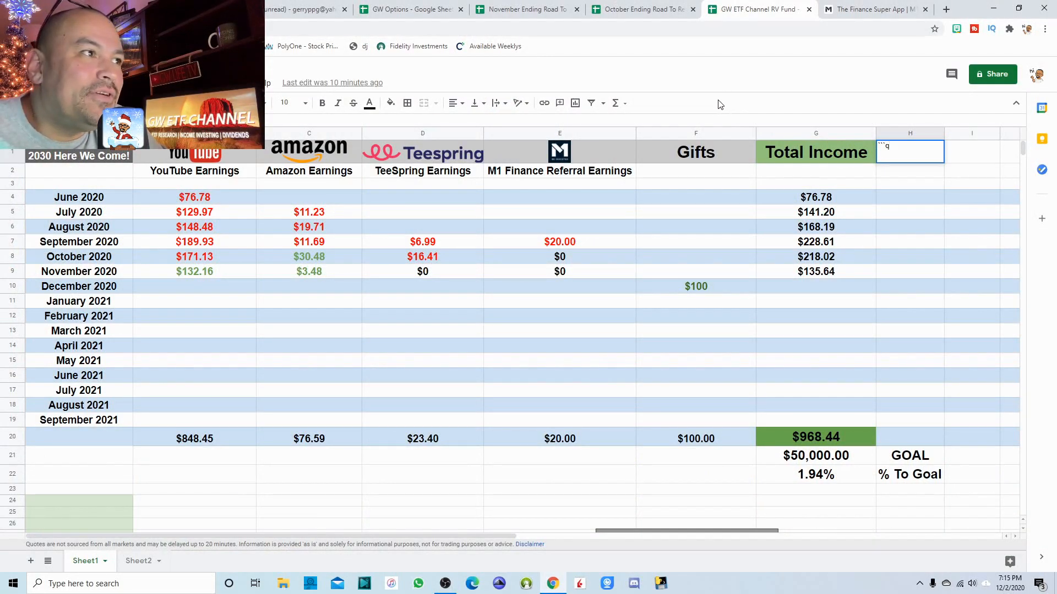
pyautogui.moveTo(205, 313)
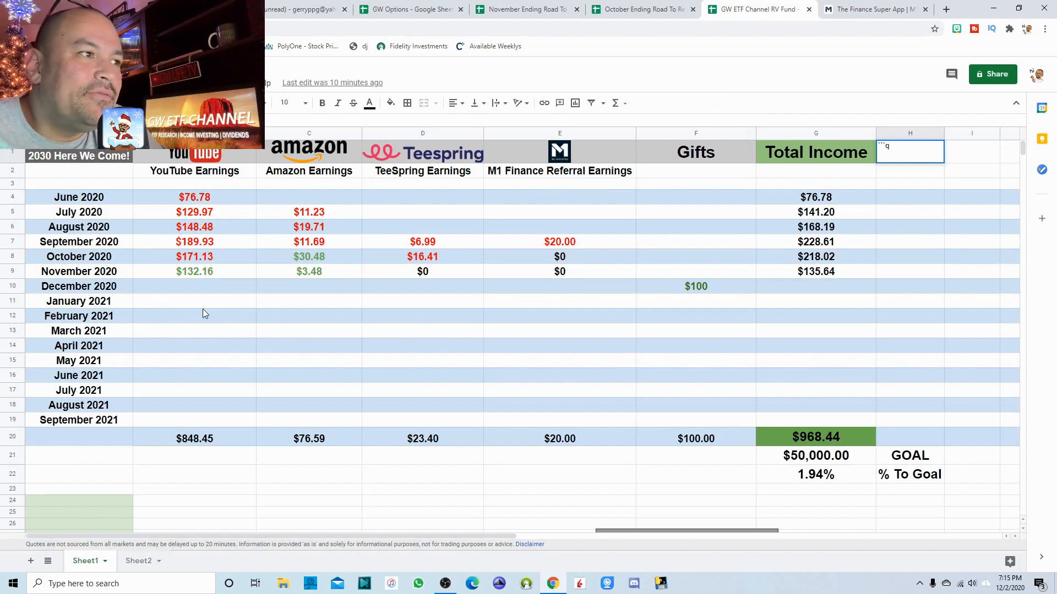
pyautogui.moveTo(219, 257)
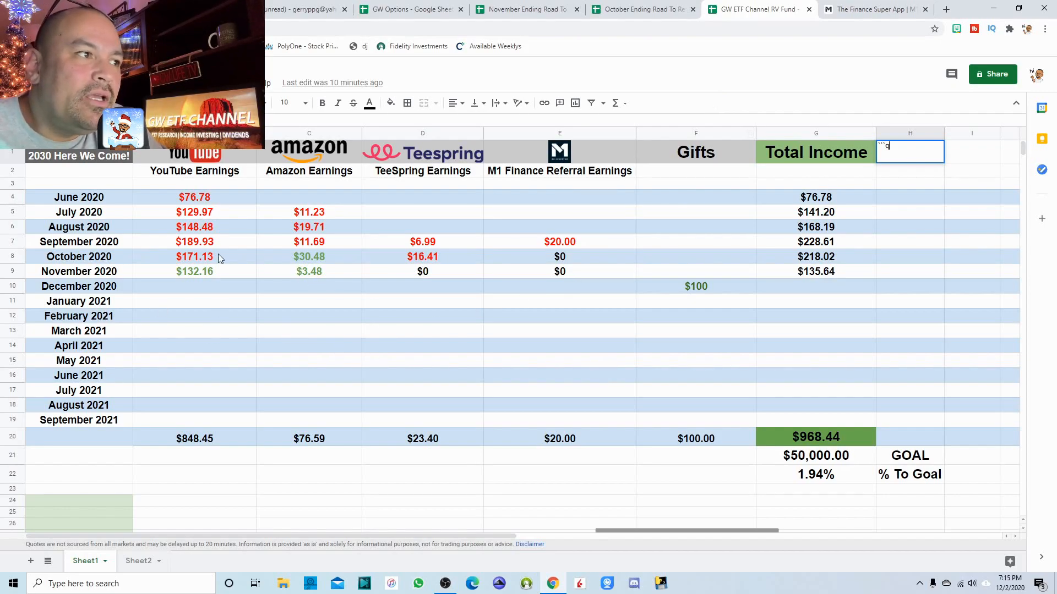
pyautogui.moveTo(172, 271)
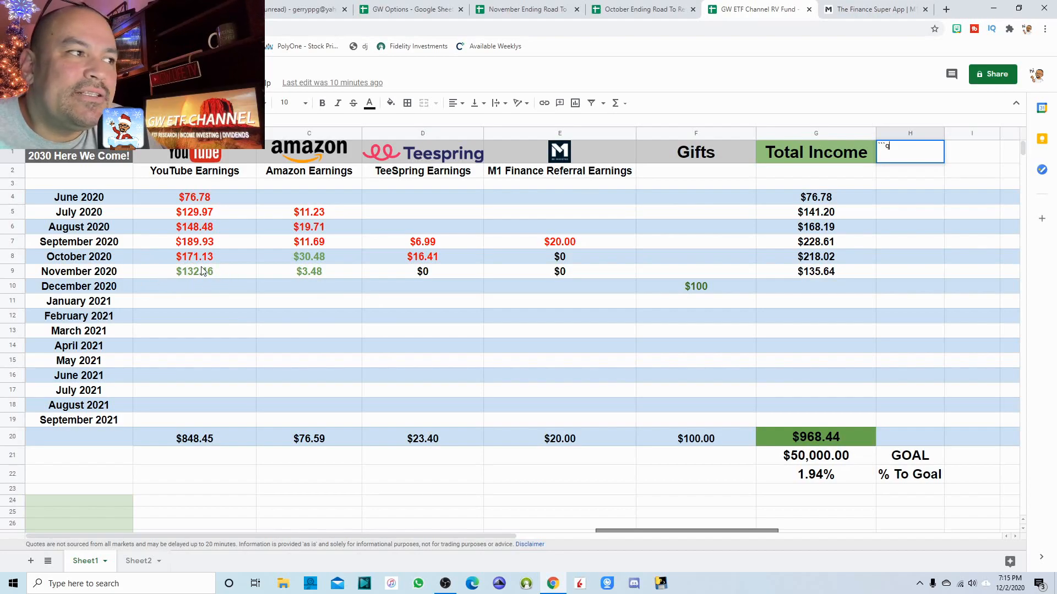
pyautogui.moveTo(350, 247)
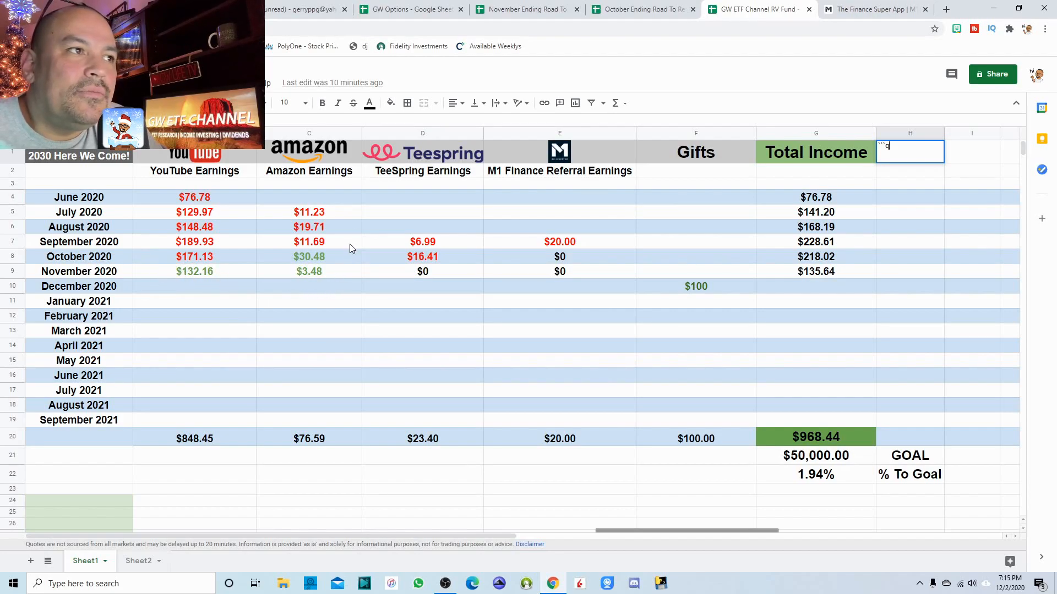
pyautogui.moveTo(283, 289)
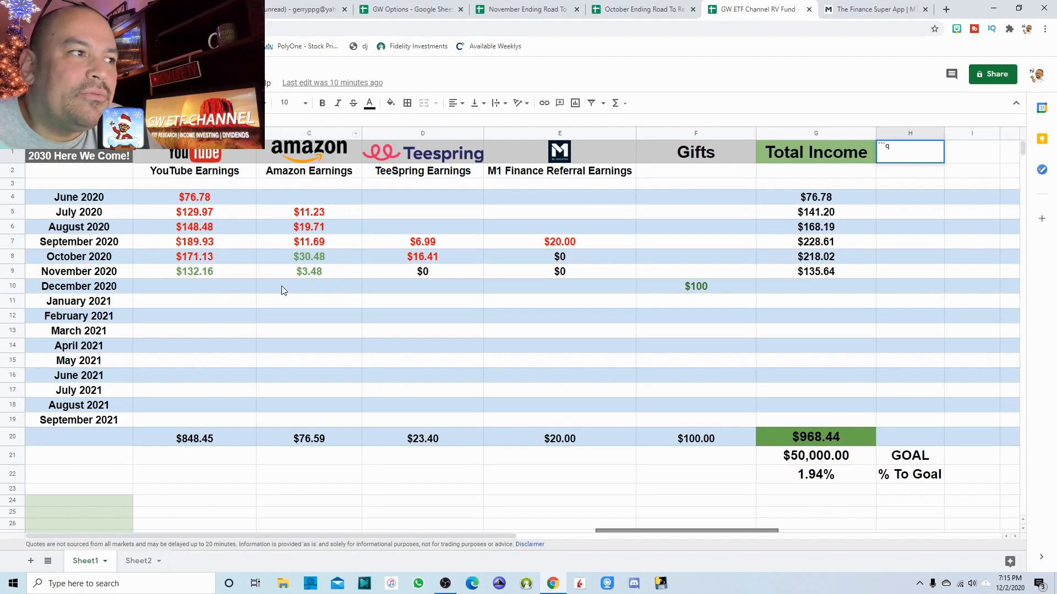
pyautogui.moveTo(224, 286)
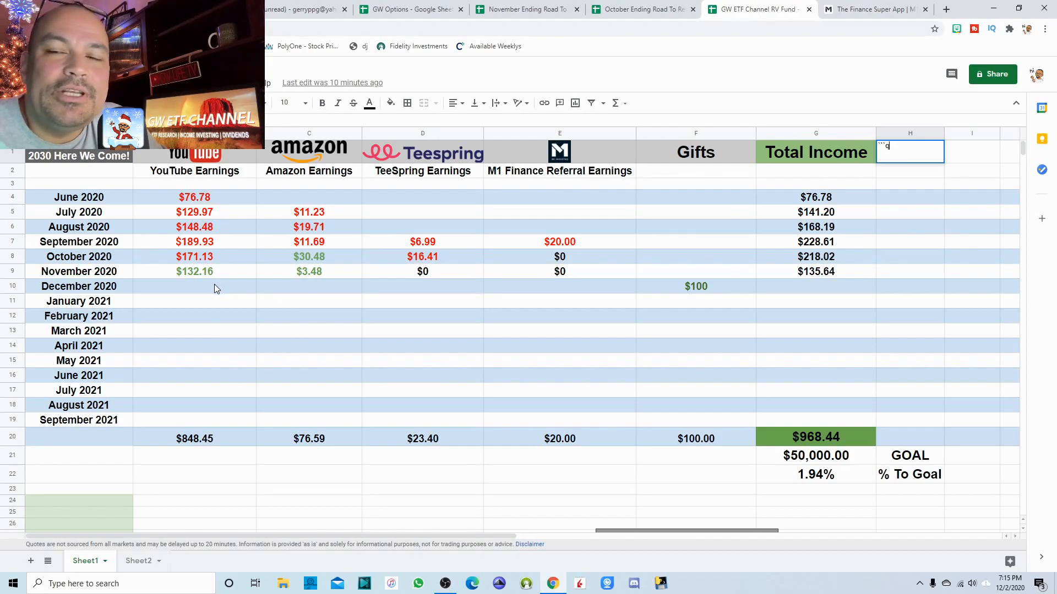
pyautogui.moveTo(179, 265)
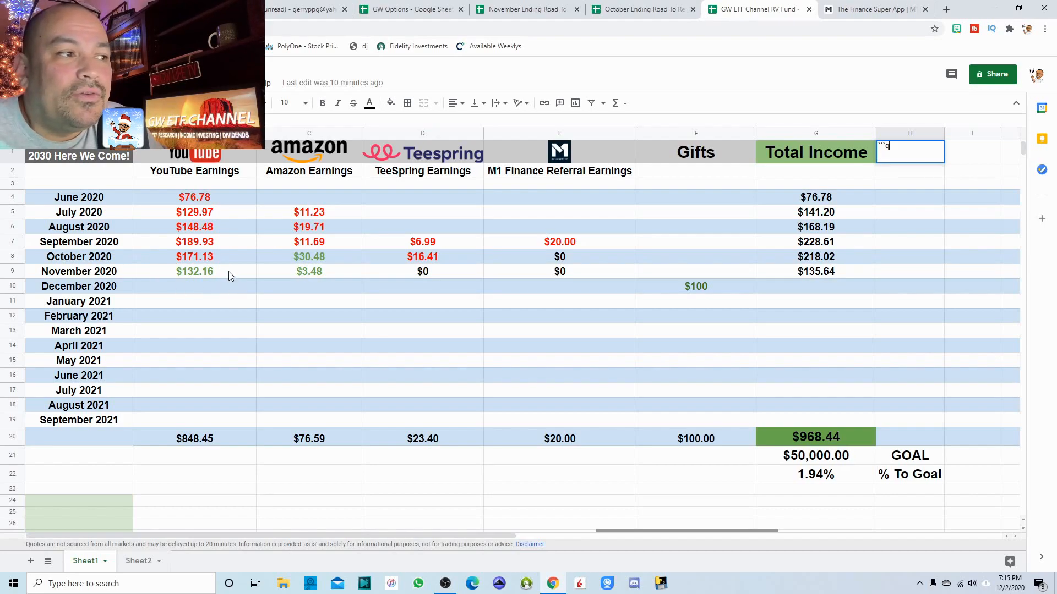
pyautogui.moveTo(342, 280)
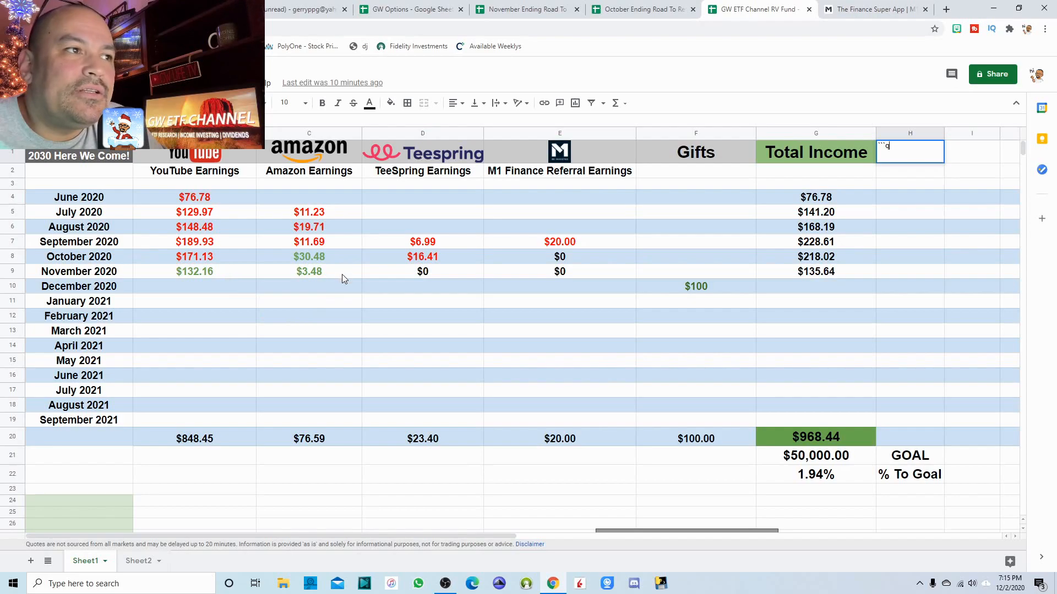
pyautogui.moveTo(340, 280)
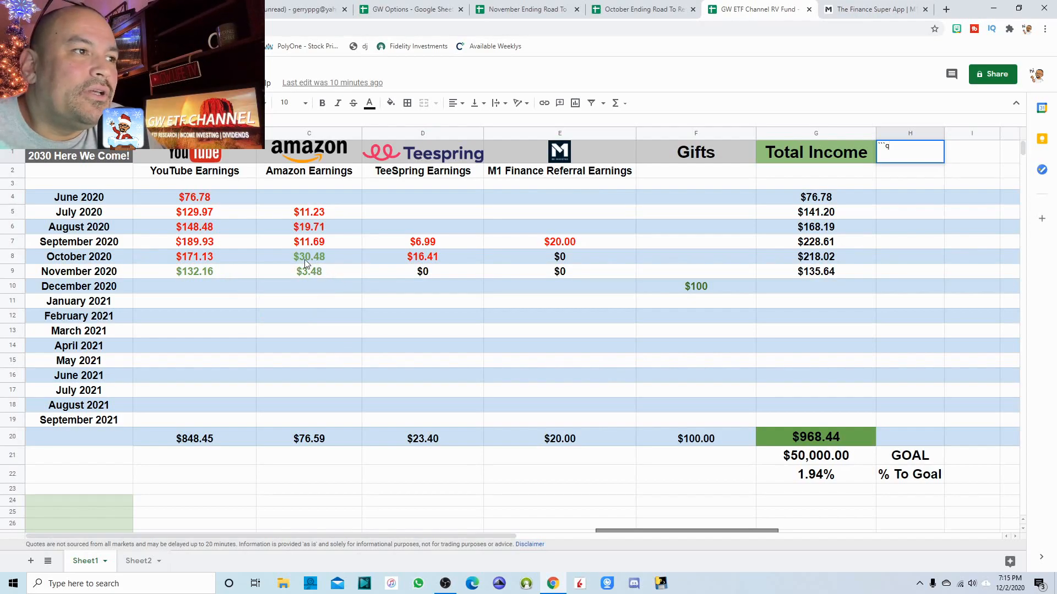
pyautogui.moveTo(336, 282)
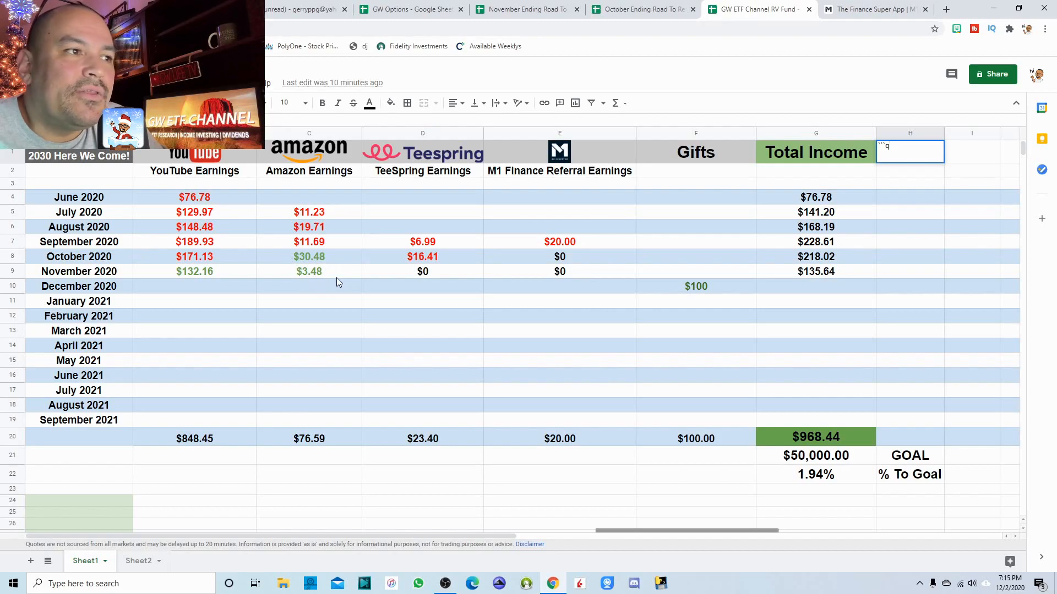
pyautogui.moveTo(571, 278)
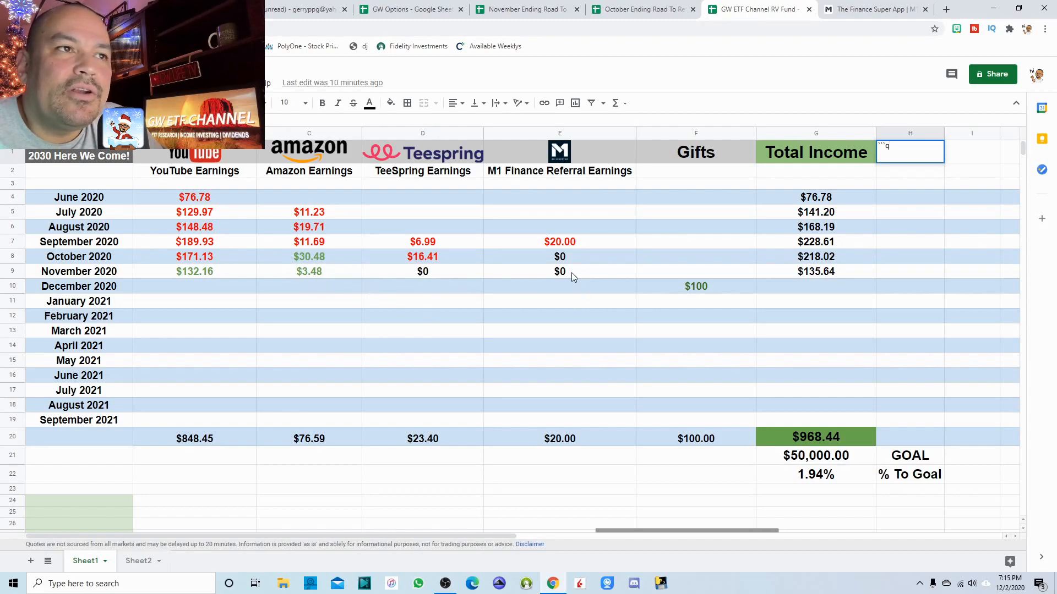
pyautogui.moveTo(858, 280)
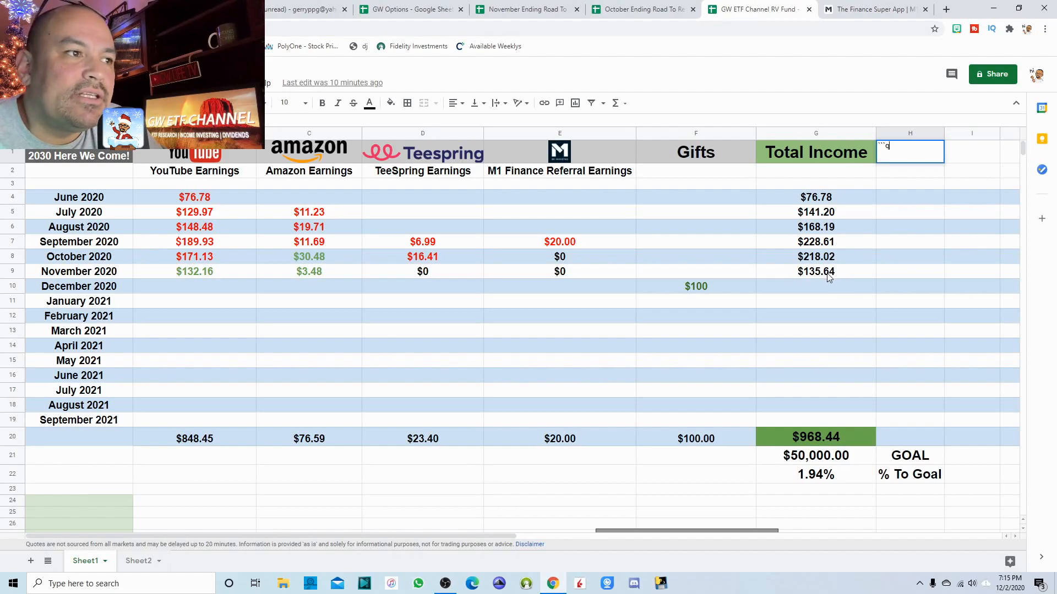
pyautogui.moveTo(679, 260)
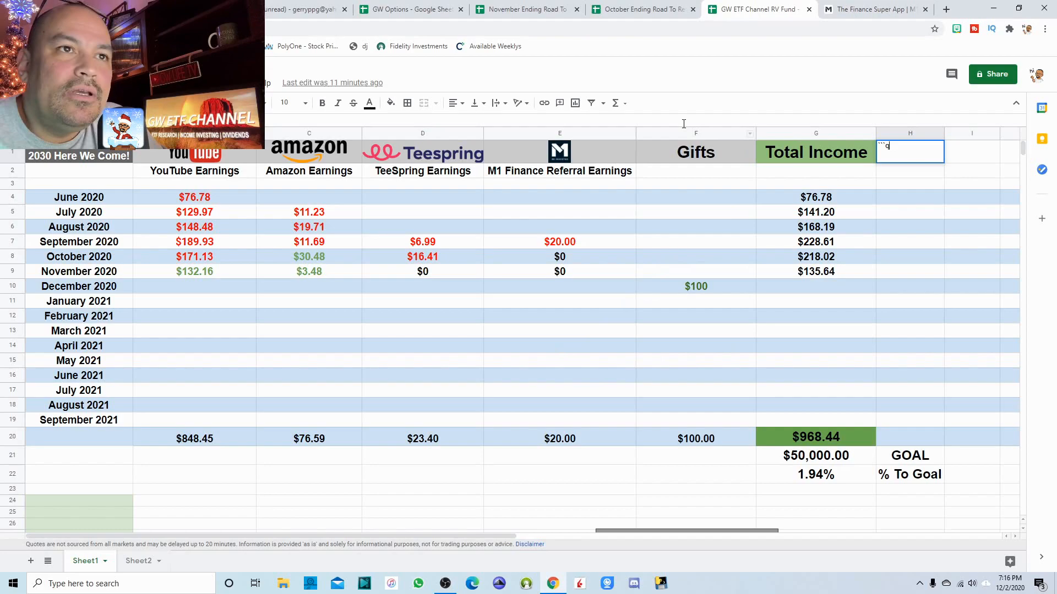
pyautogui.moveTo(657, 137)
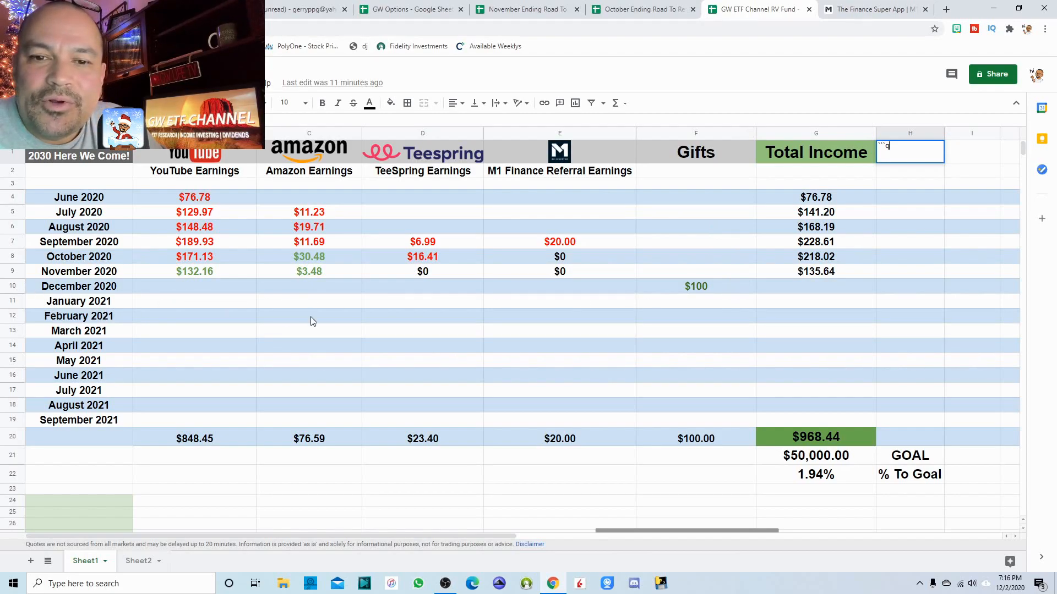
pyautogui.moveTo(714, 251)
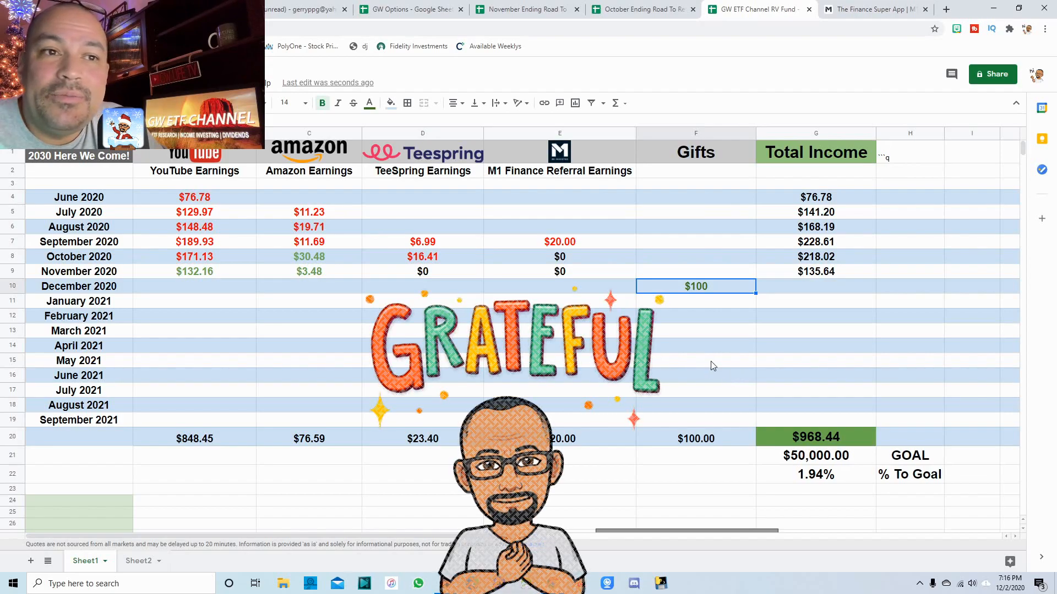
pyautogui.moveTo(703, 355)
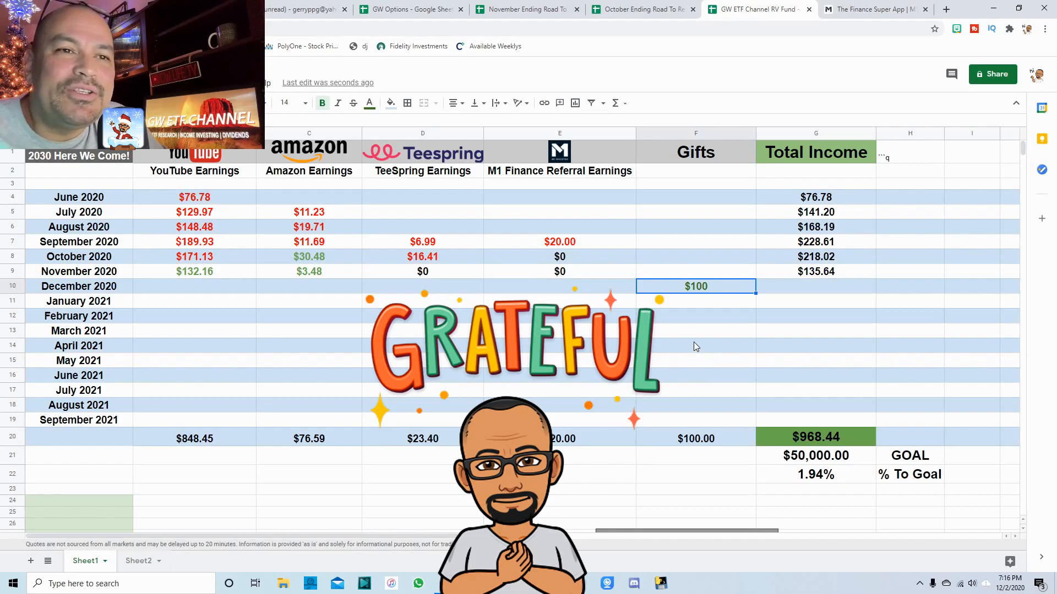
pyautogui.moveTo(671, 330)
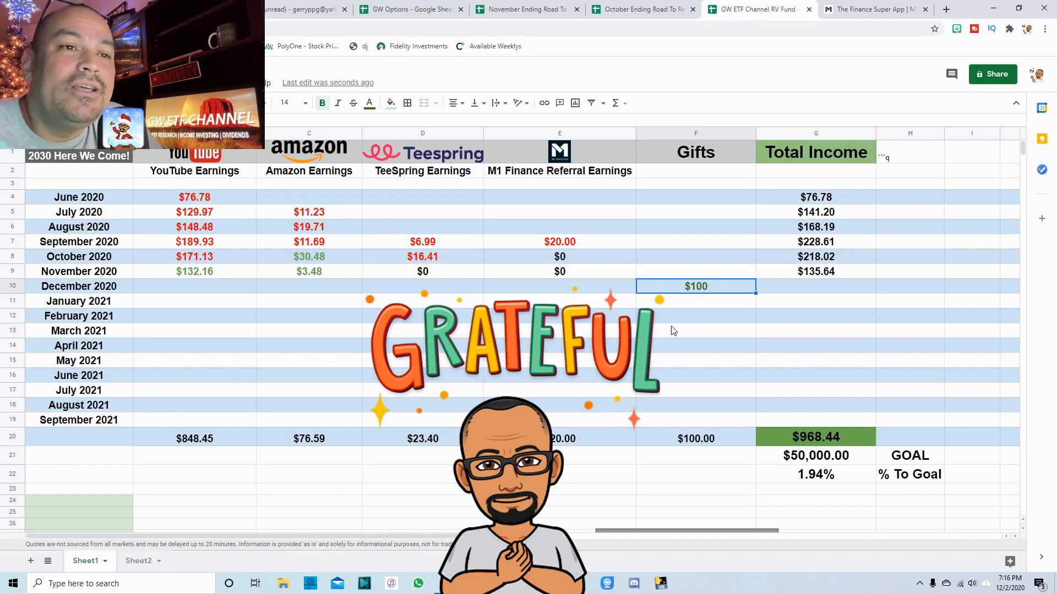
pyautogui.moveTo(689, 337)
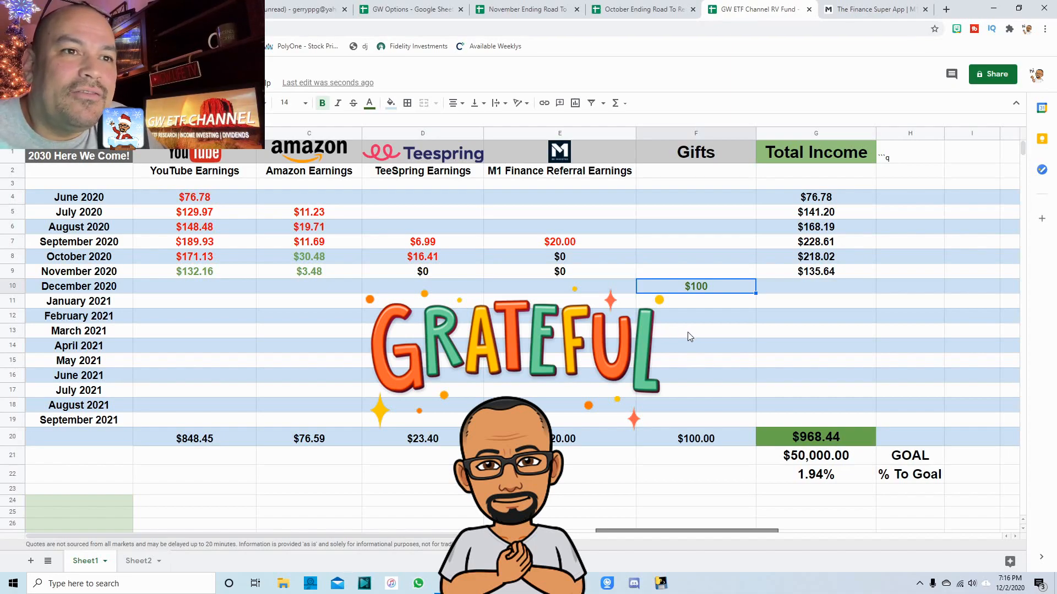
pyautogui.moveTo(694, 339)
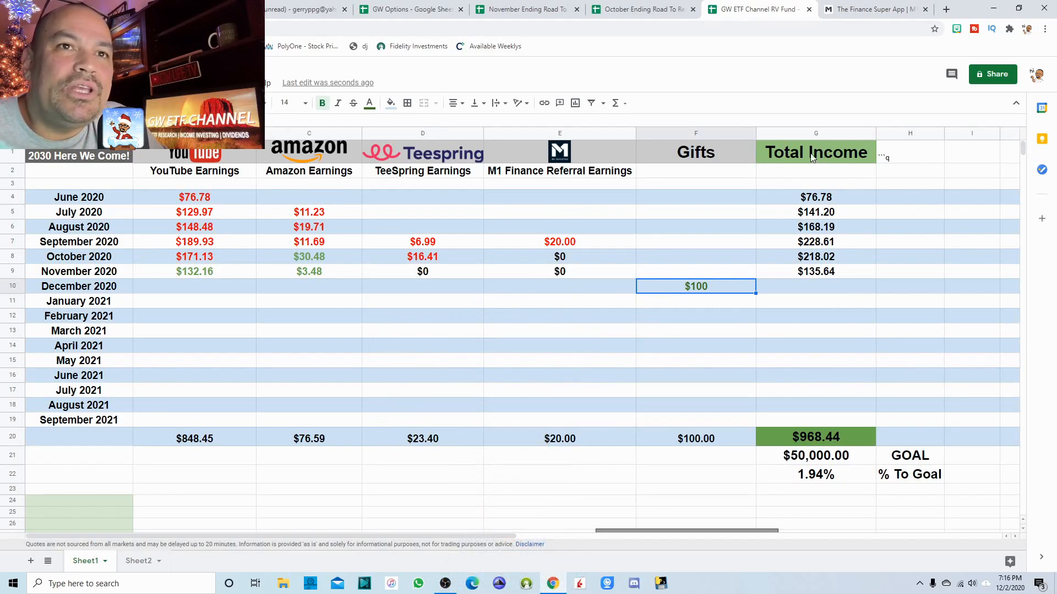
pyautogui.moveTo(809, 366)
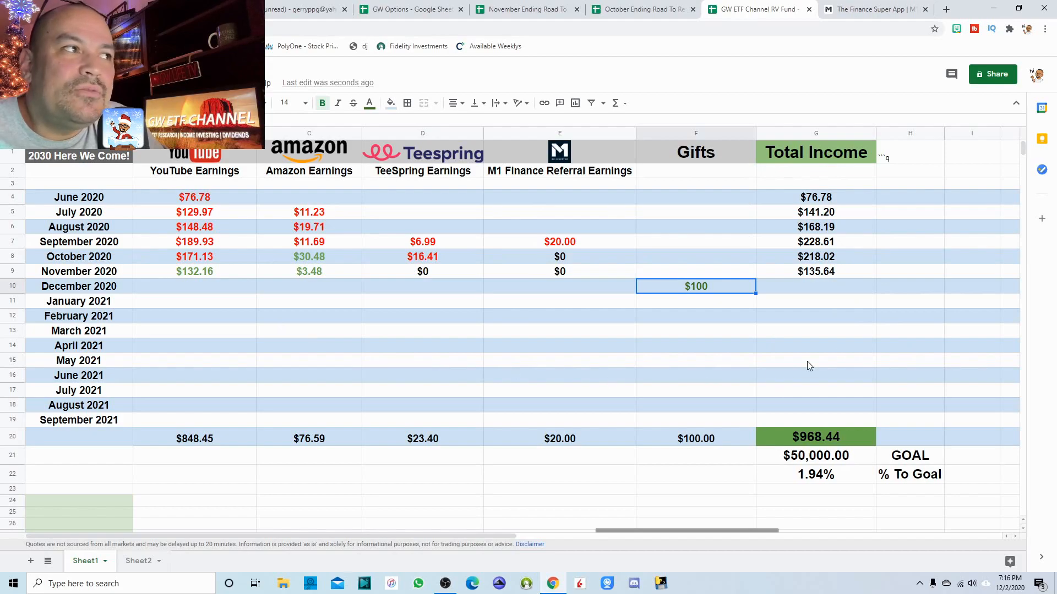
pyautogui.moveTo(841, 426)
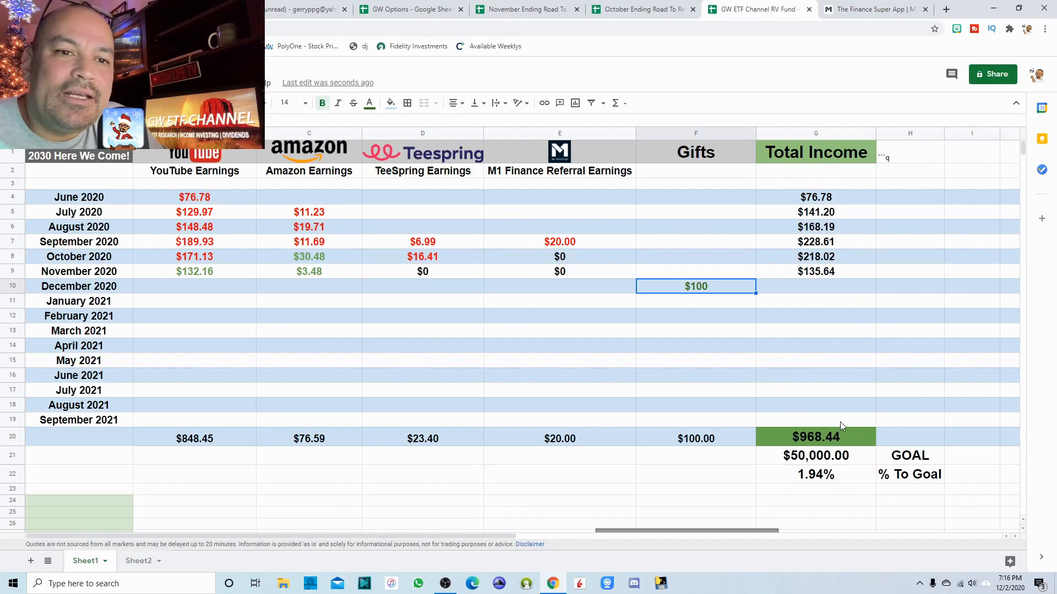
# Scroll down the income tracker, then switch to the M1 Finance account activity page.
pyautogui.scroll(-3)
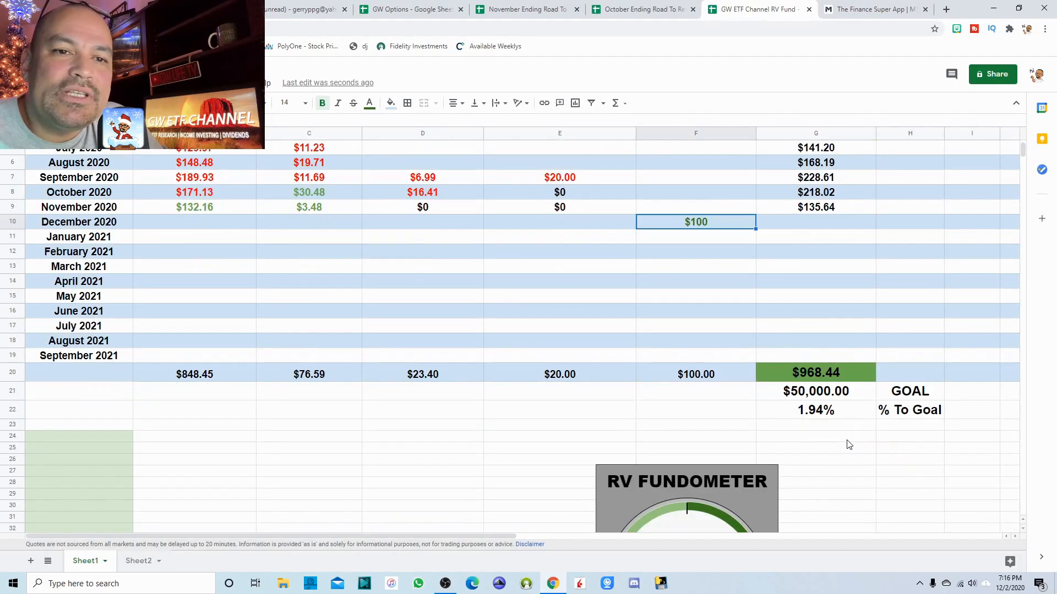
pyautogui.moveTo(841, 445)
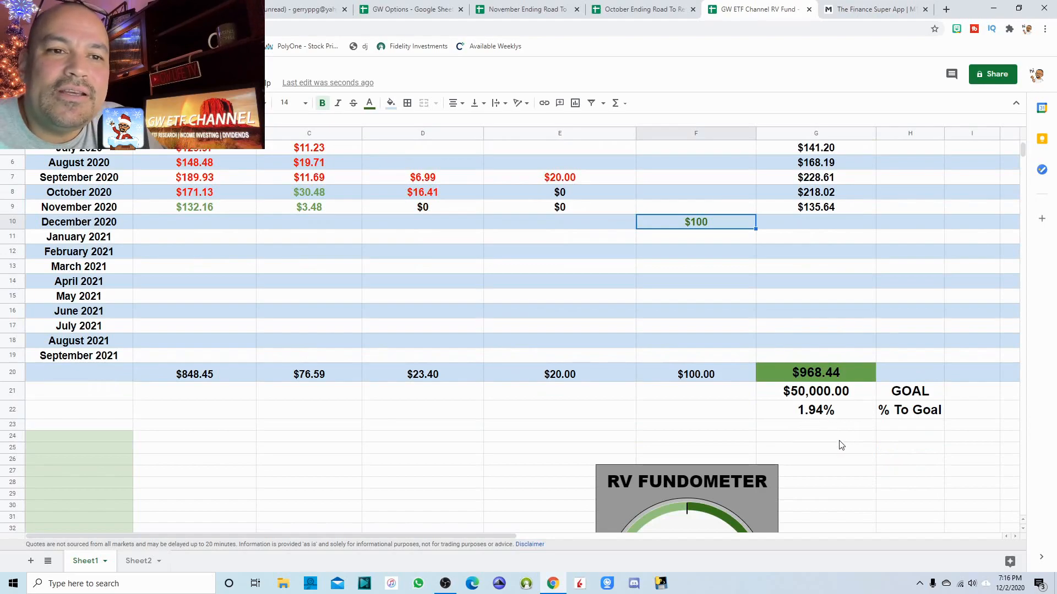
pyautogui.scroll(-3)
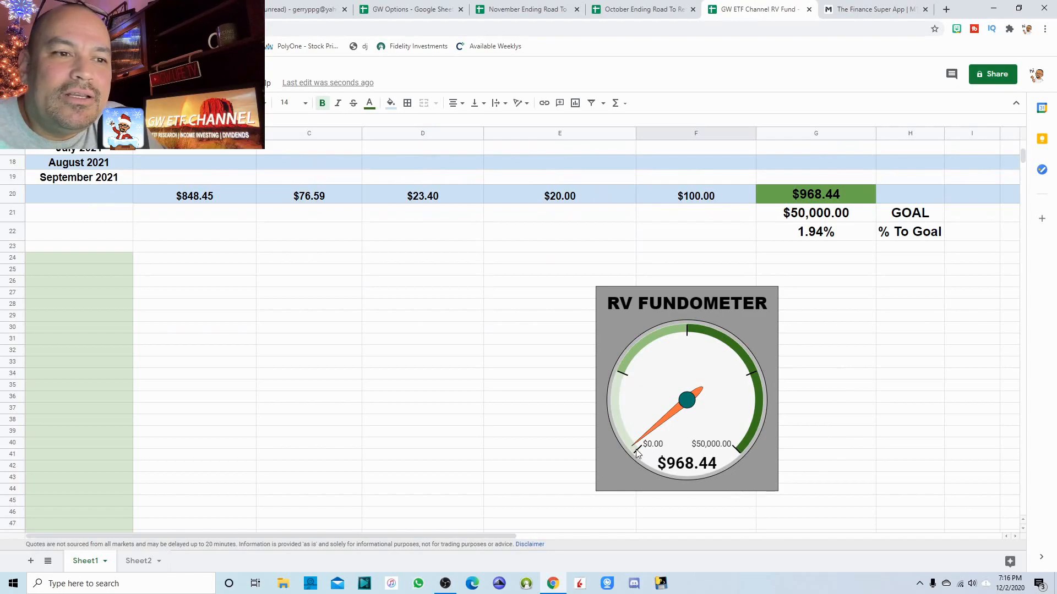
pyautogui.moveTo(835, 398)
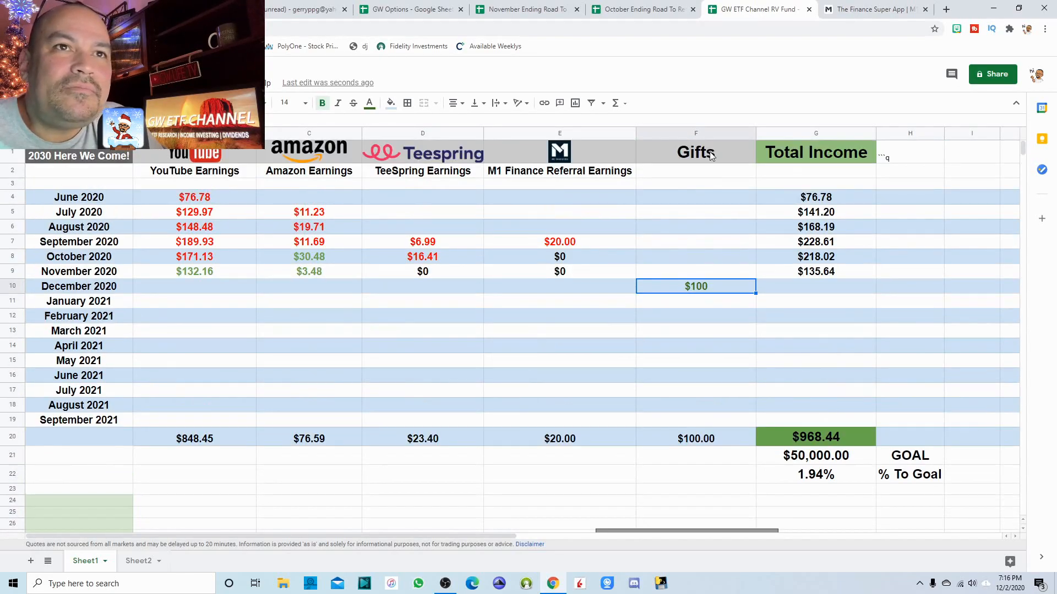
pyautogui.click(874, 9)
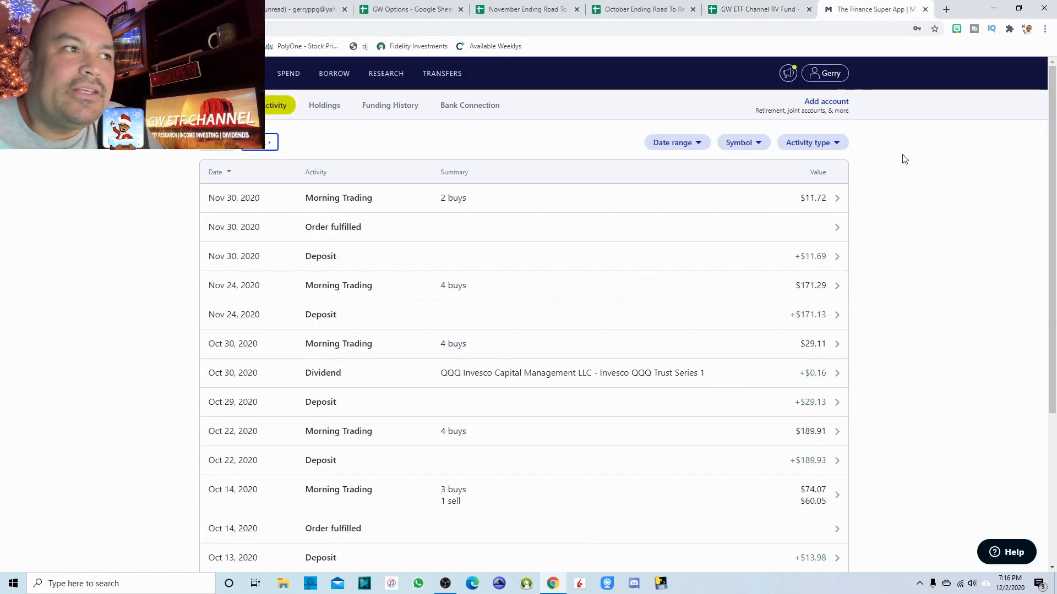
# Check the October 2020 YouTube and September 2020 Amazon earnings cells on the tracker.
pyautogui.click(759, 9)
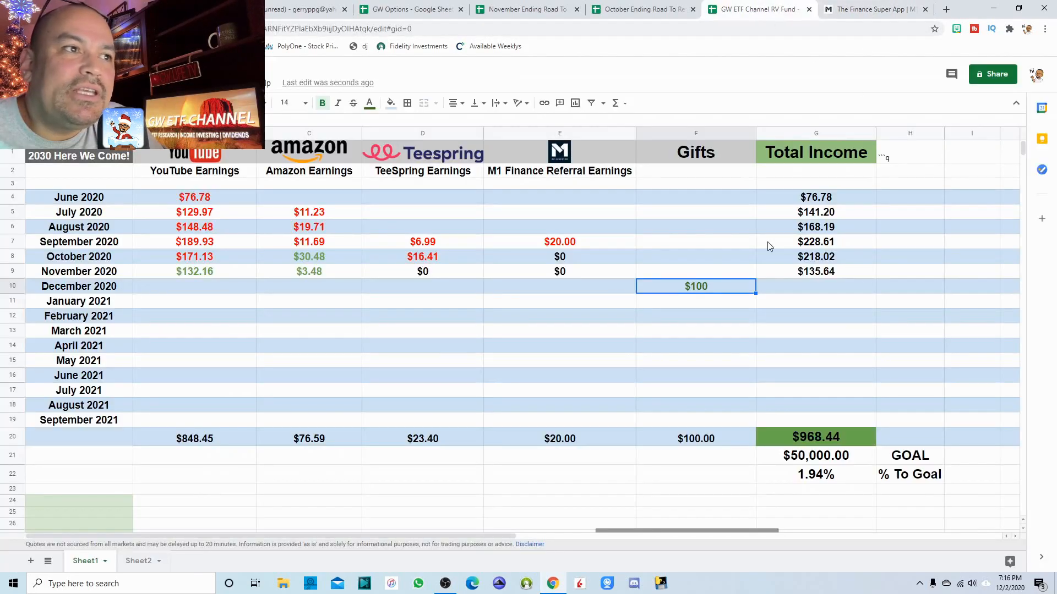
pyautogui.moveTo(416, 255)
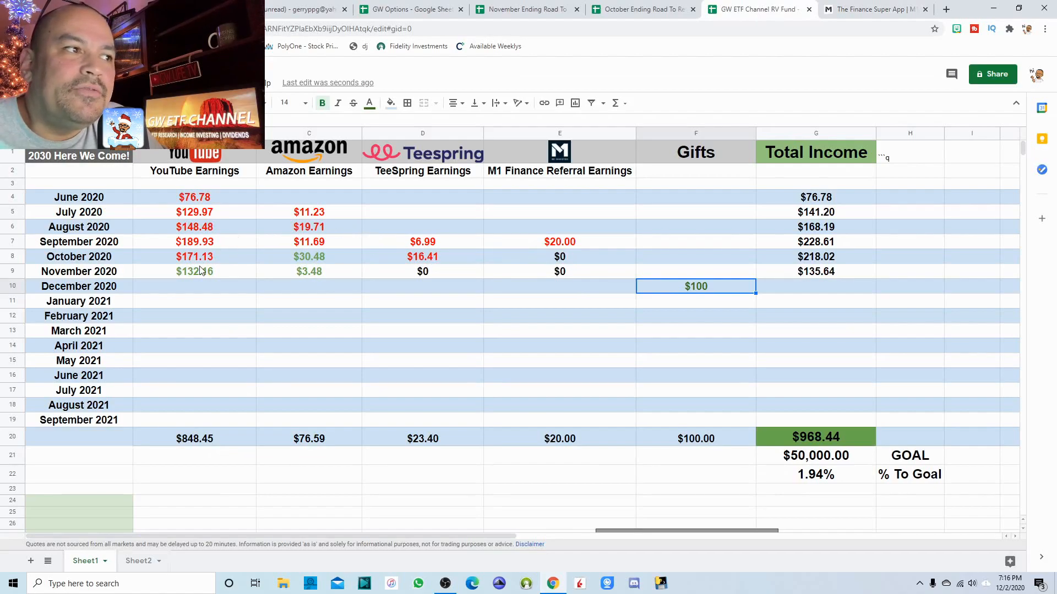
pyautogui.moveTo(312, 279)
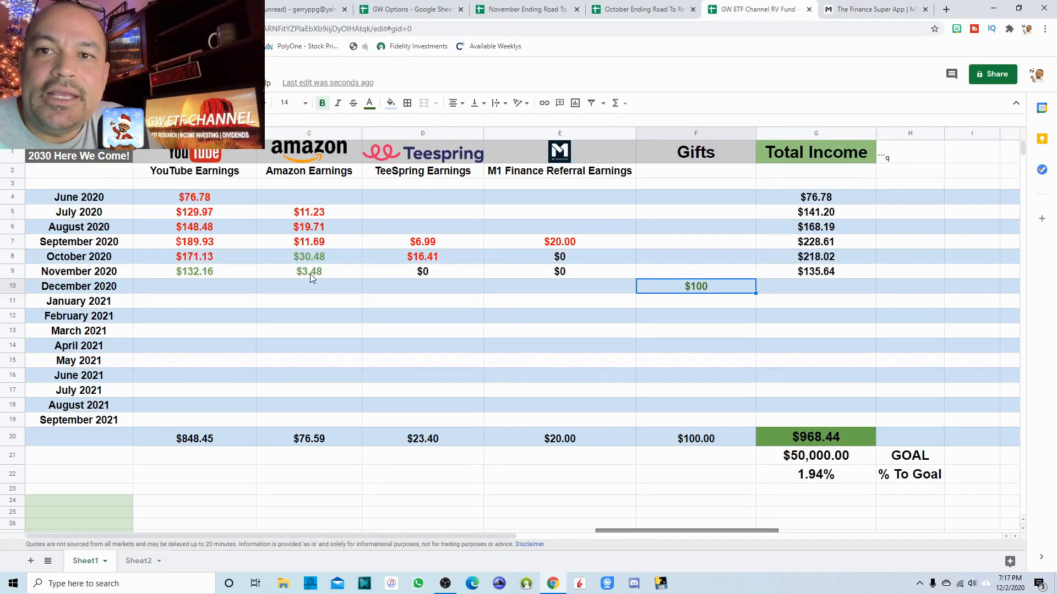
pyautogui.moveTo(293, 282)
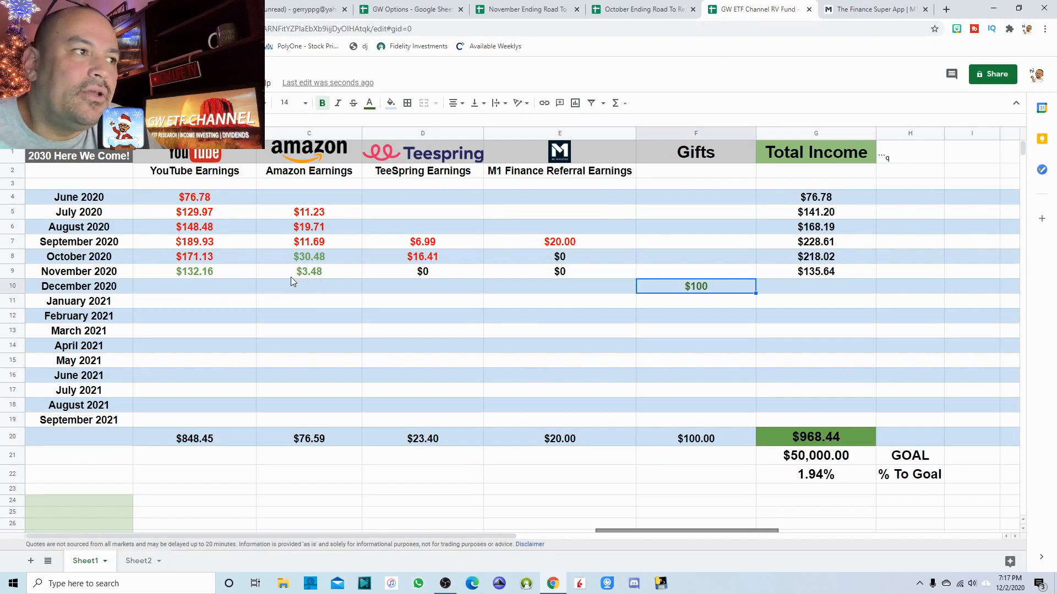
pyautogui.moveTo(201, 267)
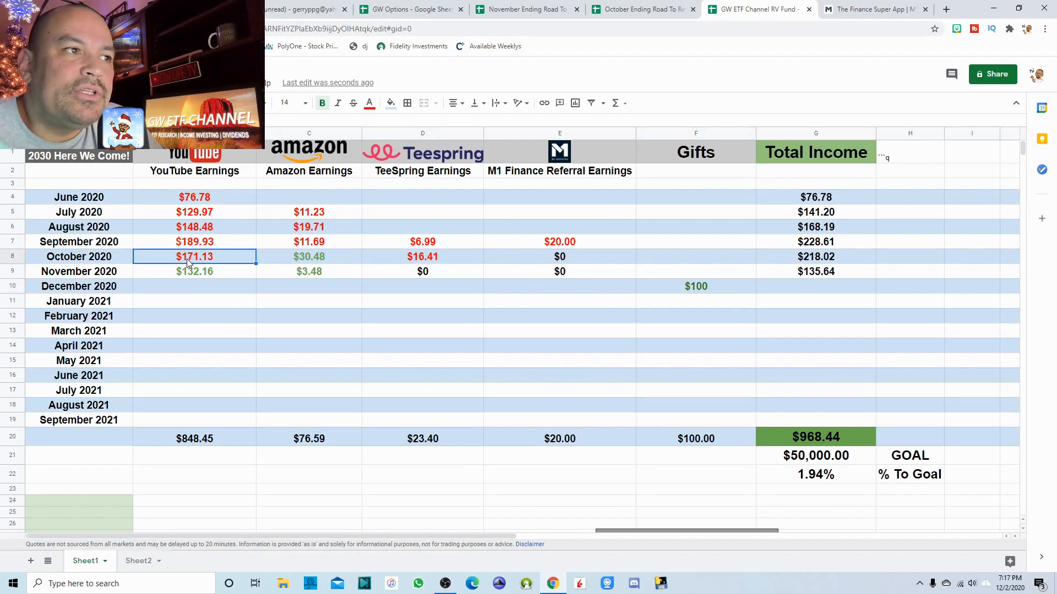
pyautogui.click(309, 241)
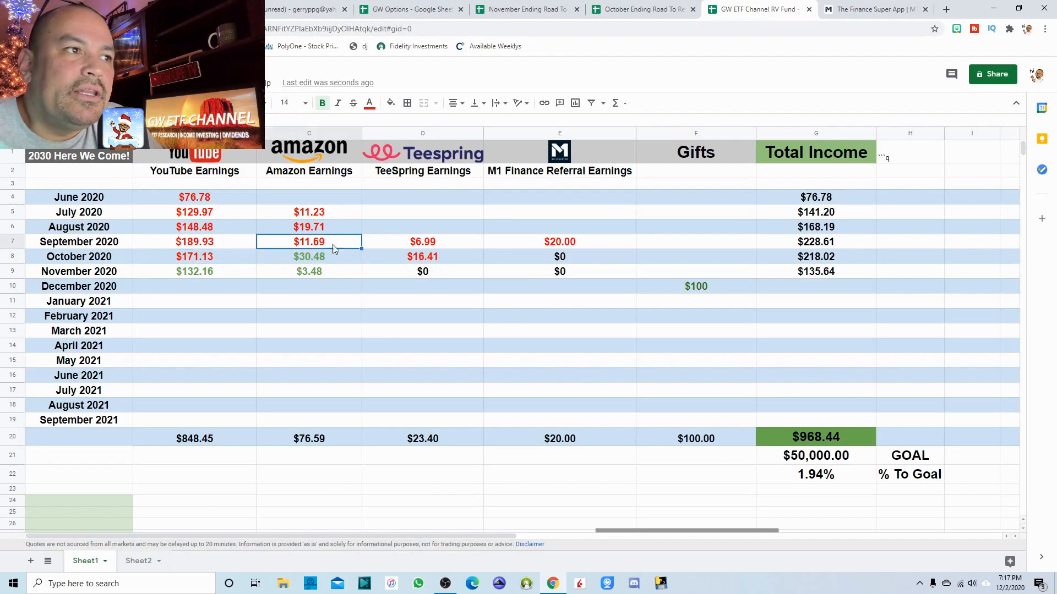
pyautogui.click(873, 9)
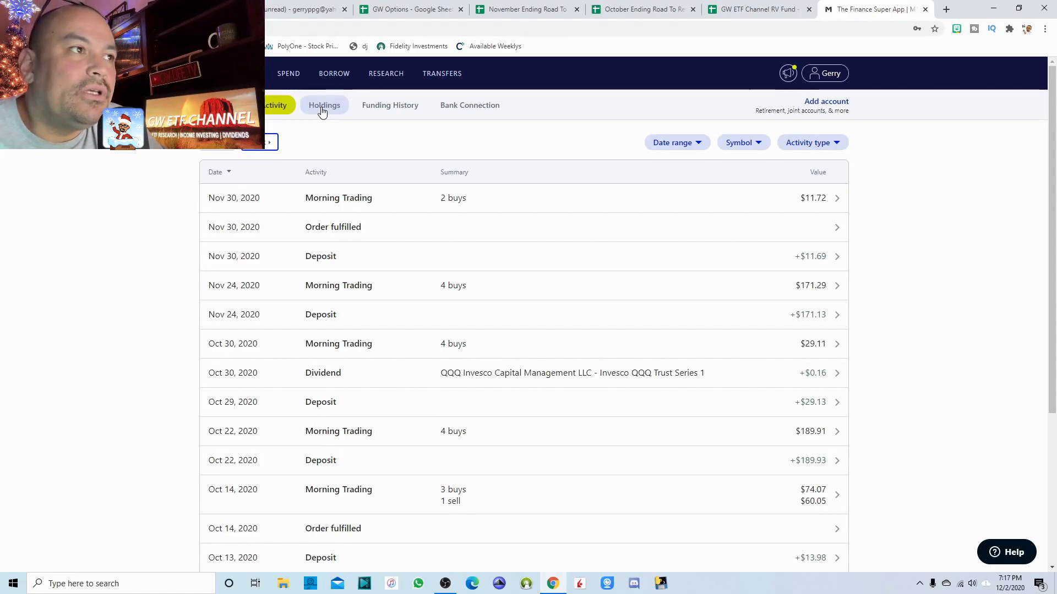
# View the four M1 holdings worth $877.61, then switch to the October Ending spreadsheet.
pyautogui.click(324, 105)
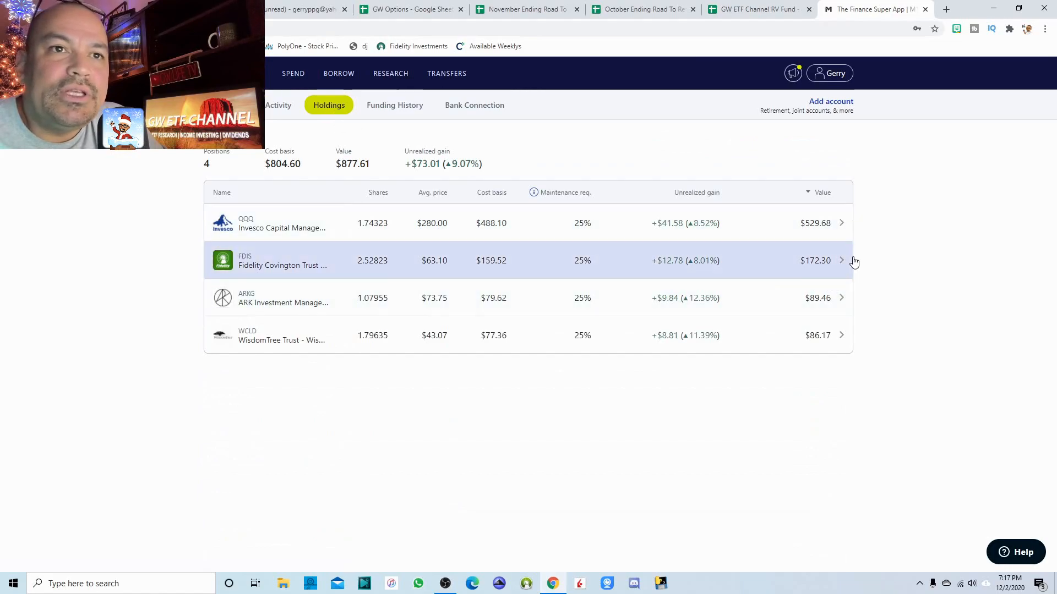
pyautogui.moveTo(253, 226)
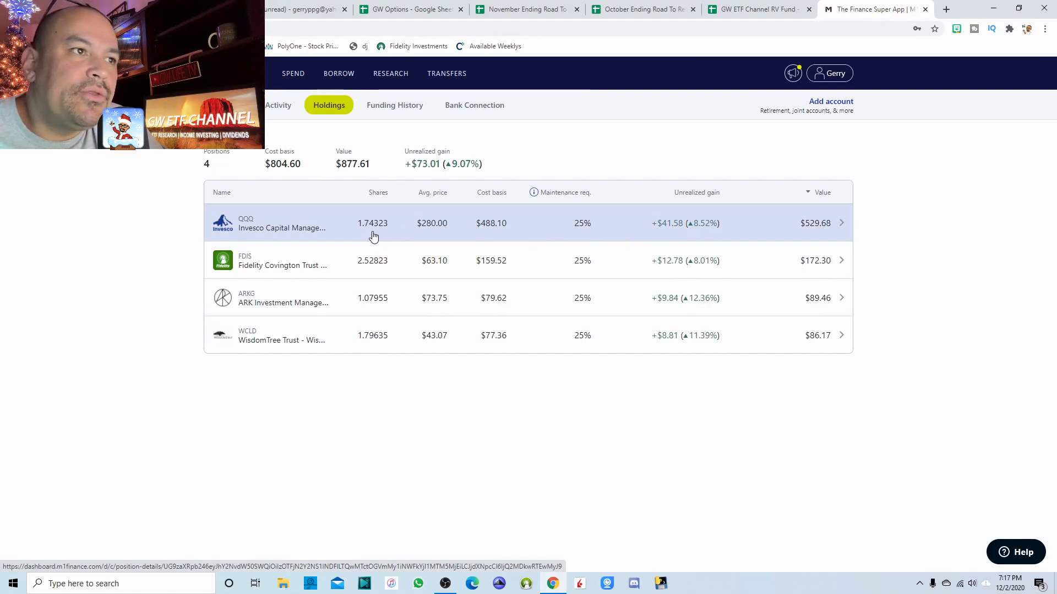
pyautogui.moveTo(707, 236)
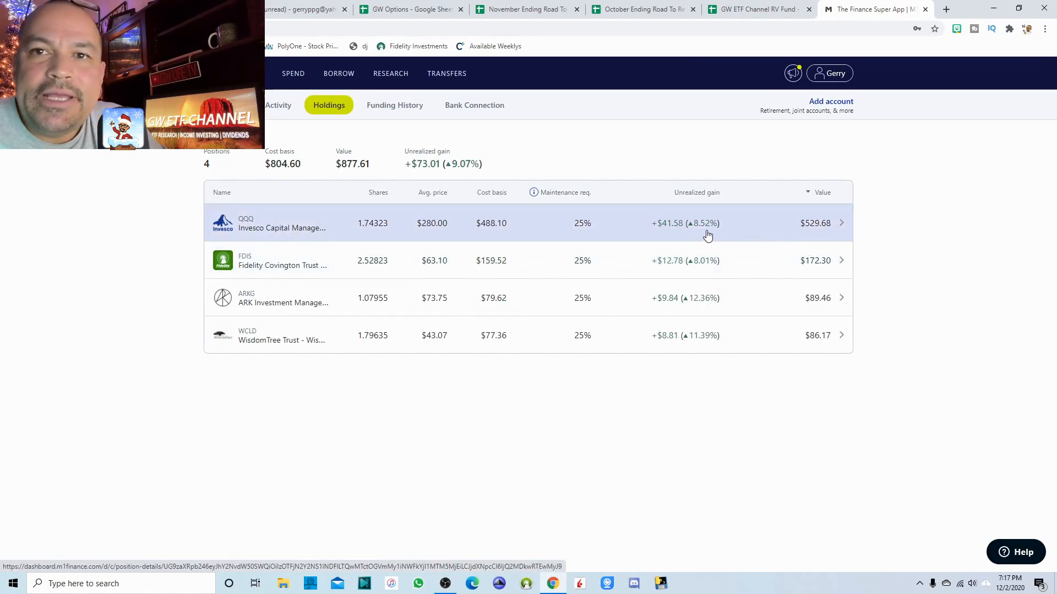
pyautogui.moveTo(280, 270)
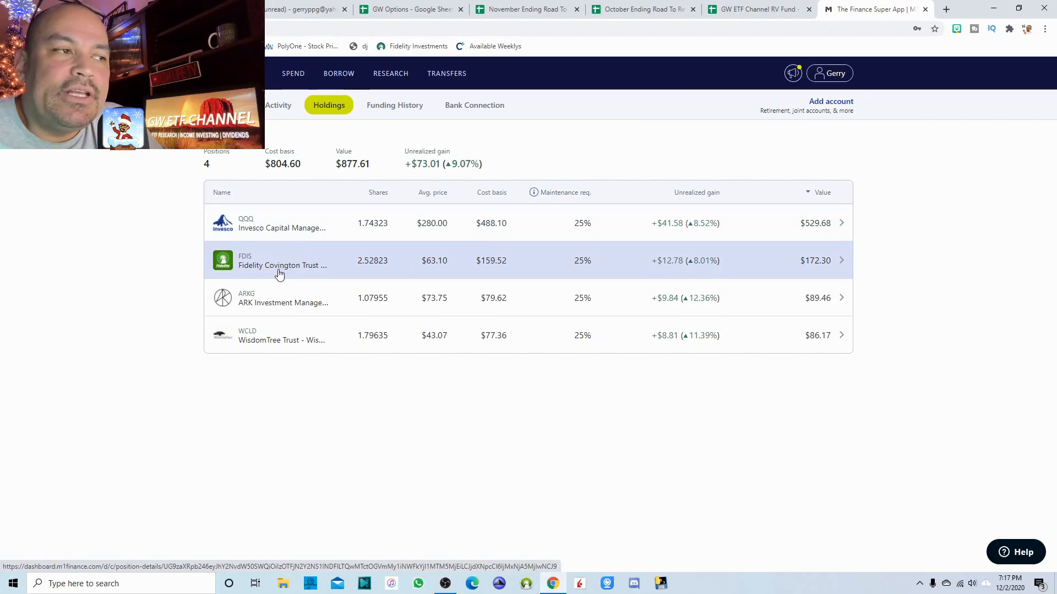
pyautogui.moveTo(292, 274)
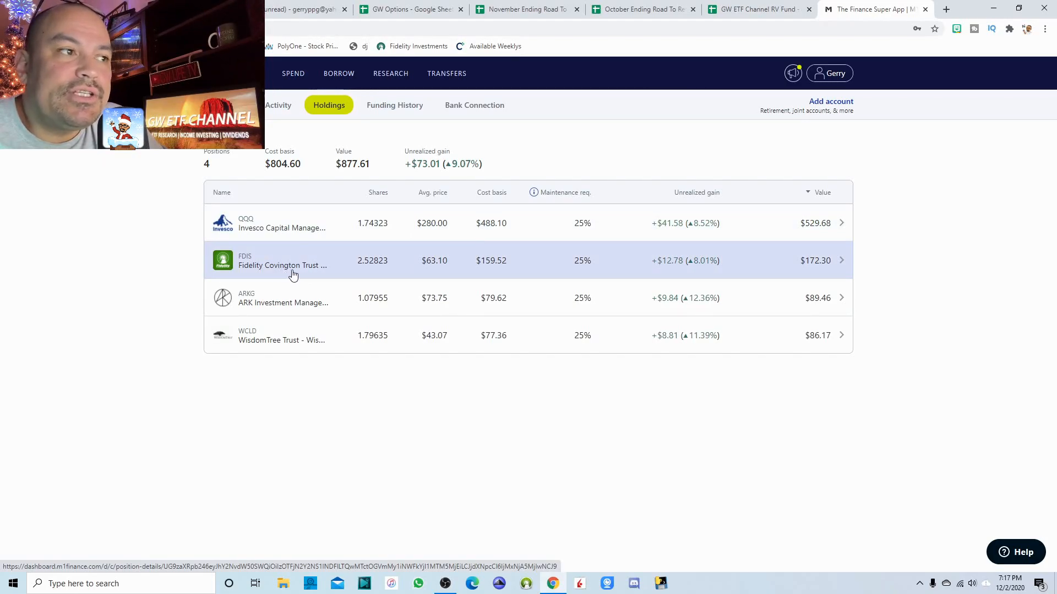
pyautogui.moveTo(393, 271)
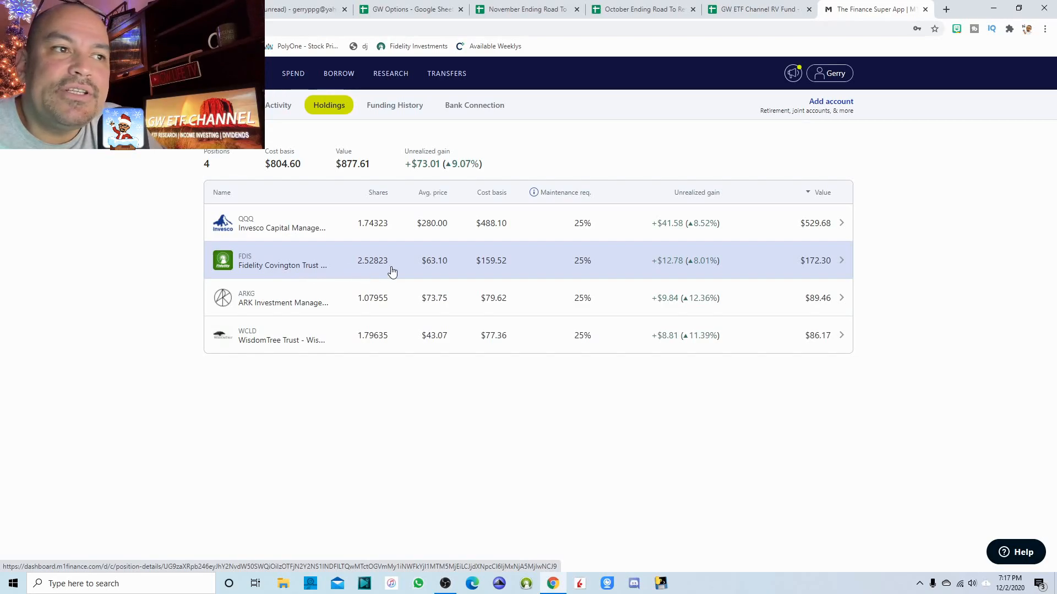
pyautogui.moveTo(718, 275)
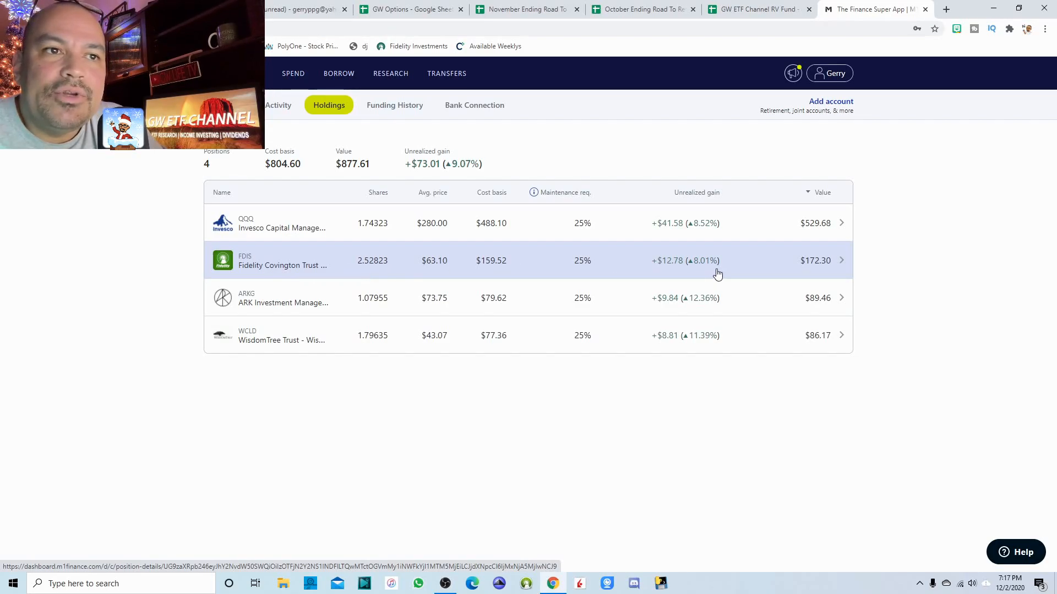
pyautogui.moveTo(255, 310)
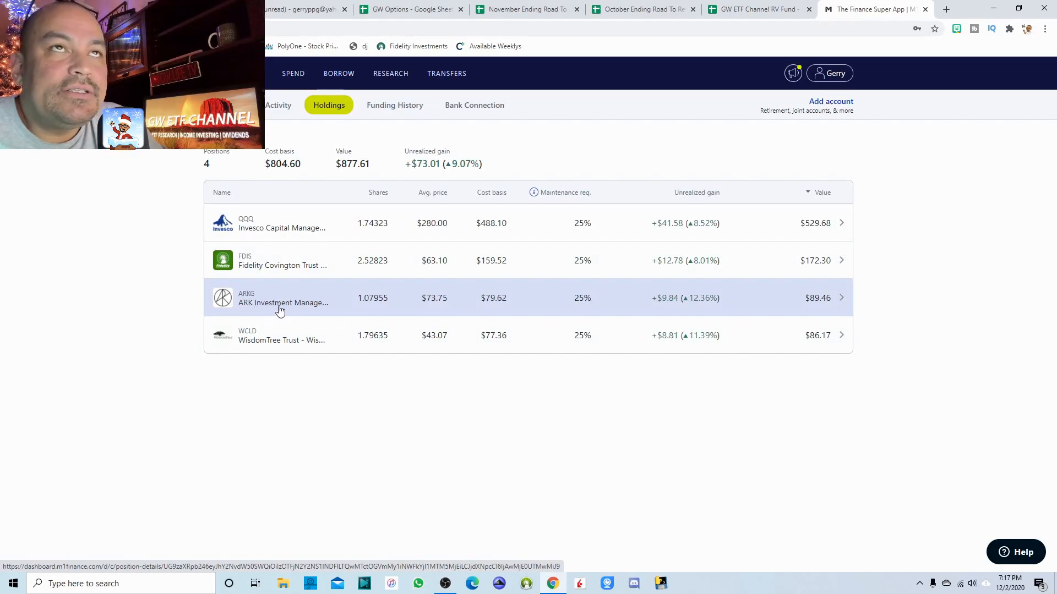
pyautogui.moveTo(305, 307)
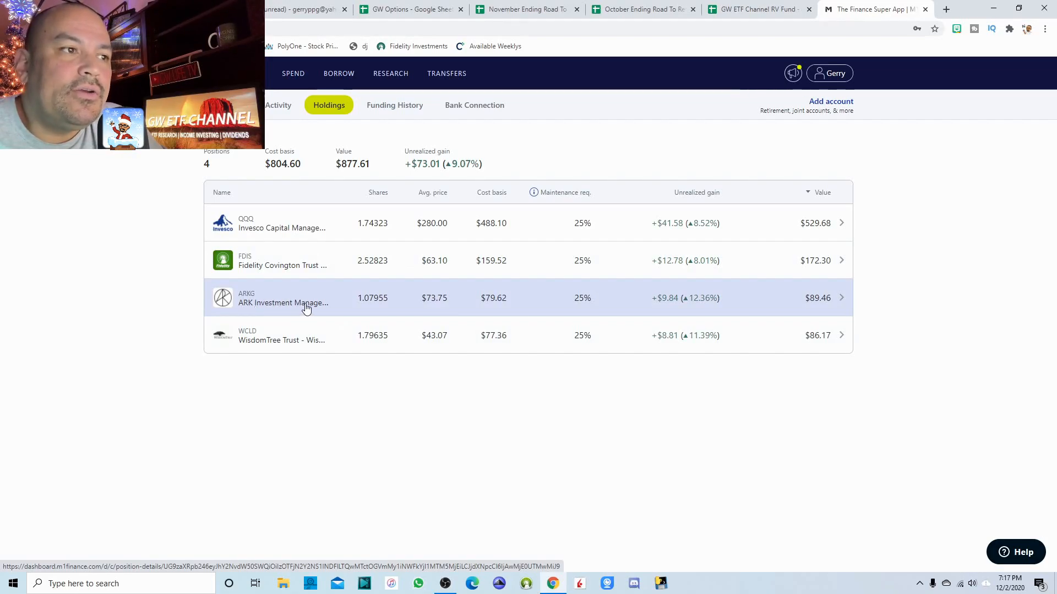
pyautogui.moveTo(539, 303)
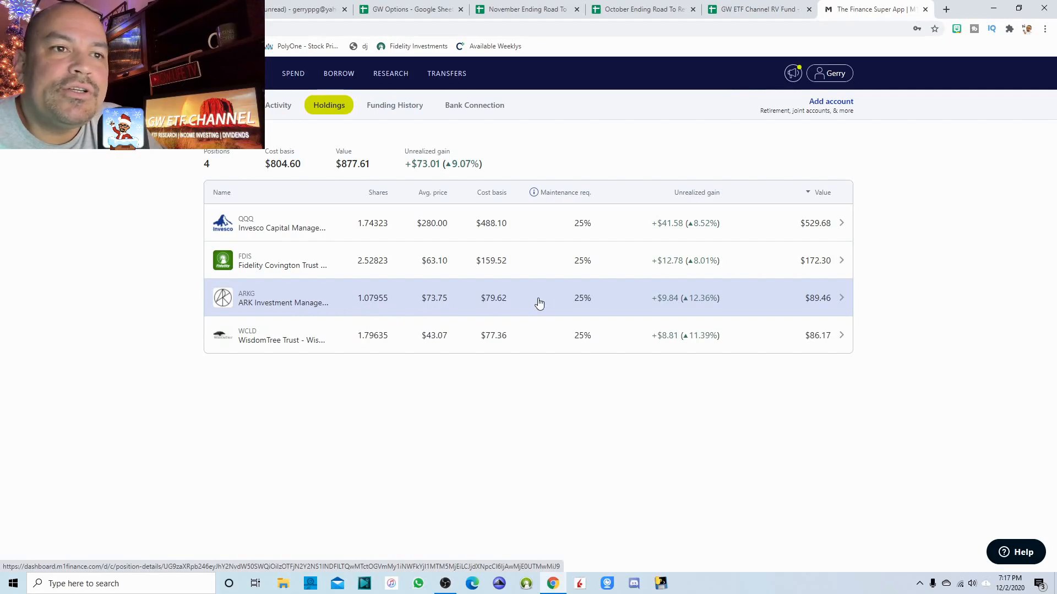
pyautogui.moveTo(701, 311)
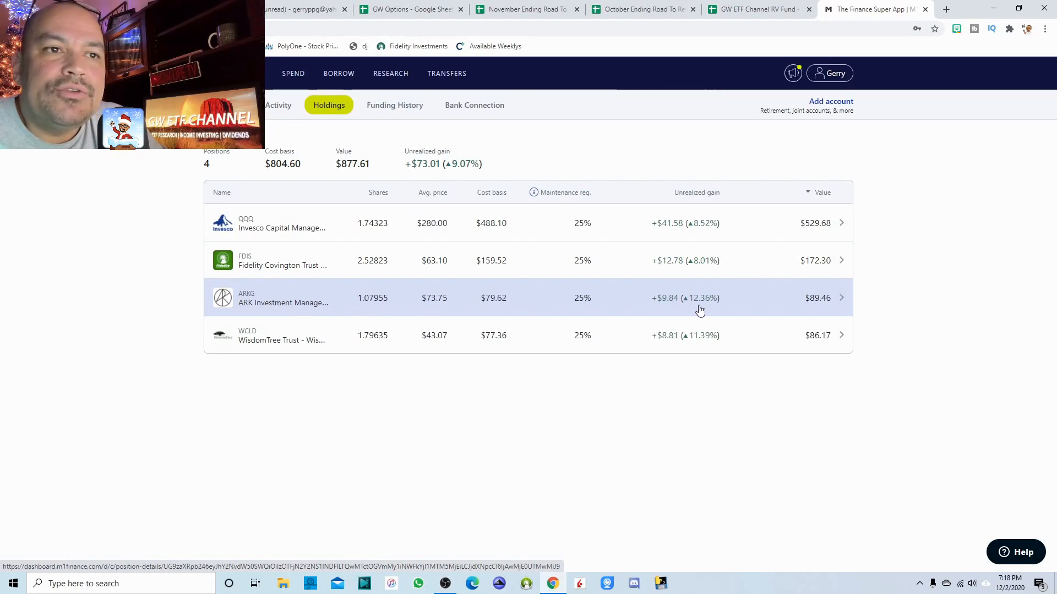
pyautogui.moveTo(317, 307)
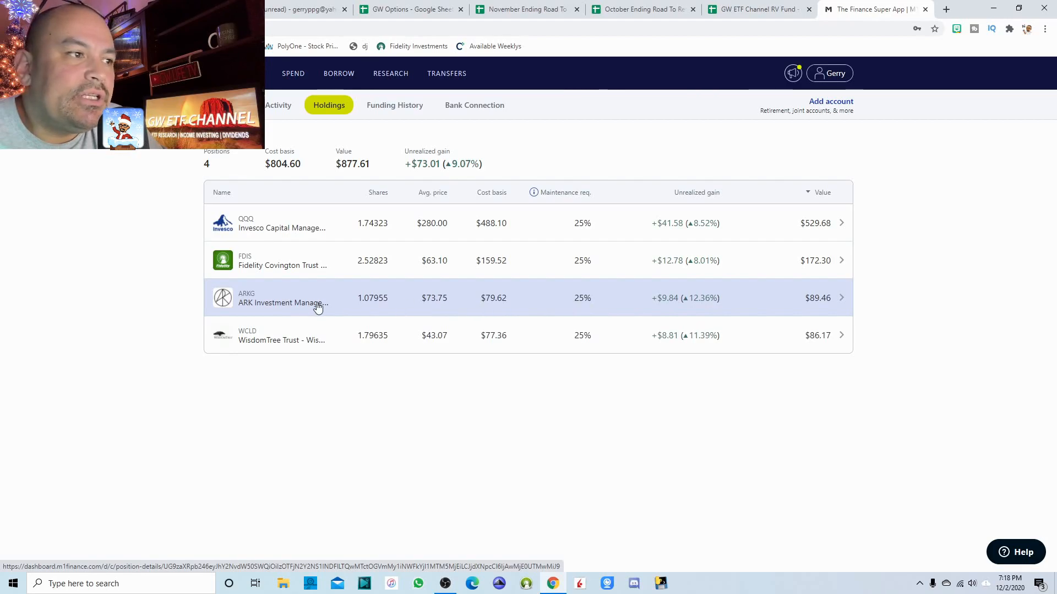
pyautogui.moveTo(253, 340)
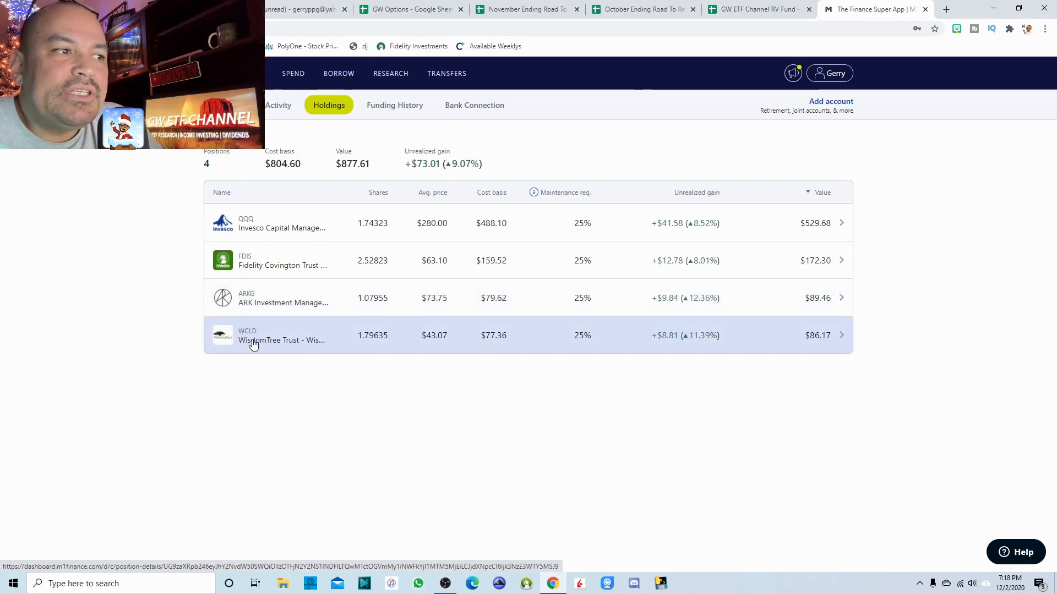
pyautogui.moveTo(259, 347)
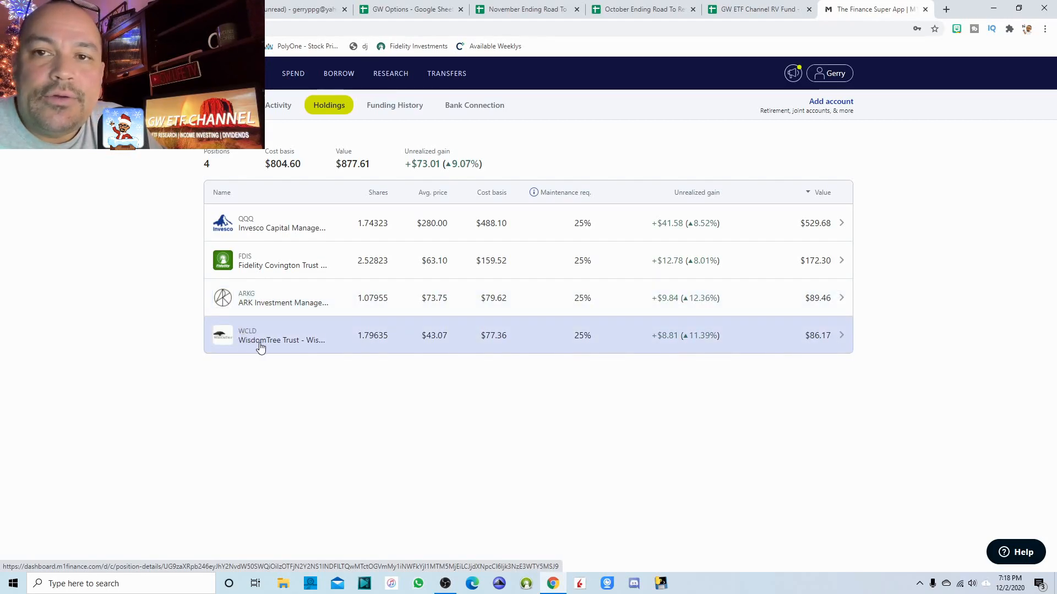
pyautogui.moveTo(704, 344)
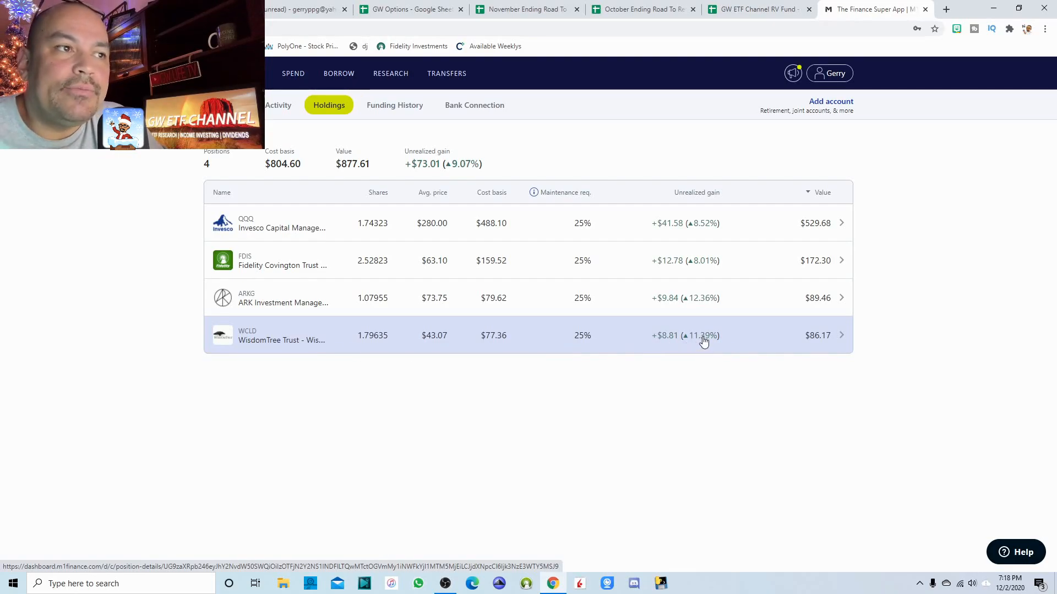
pyautogui.moveTo(620, 172)
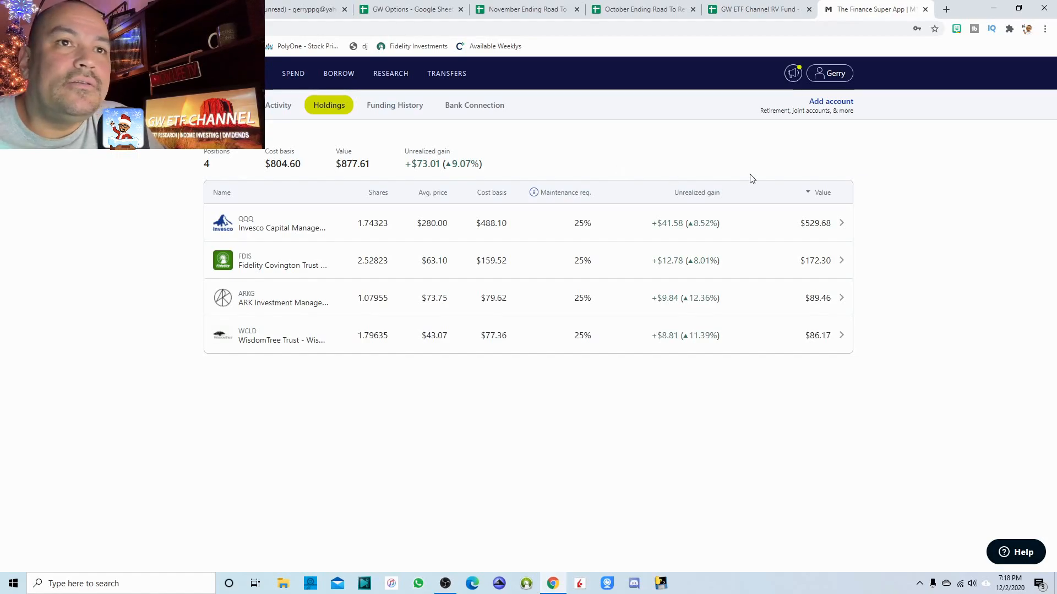
pyautogui.moveTo(936, 213)
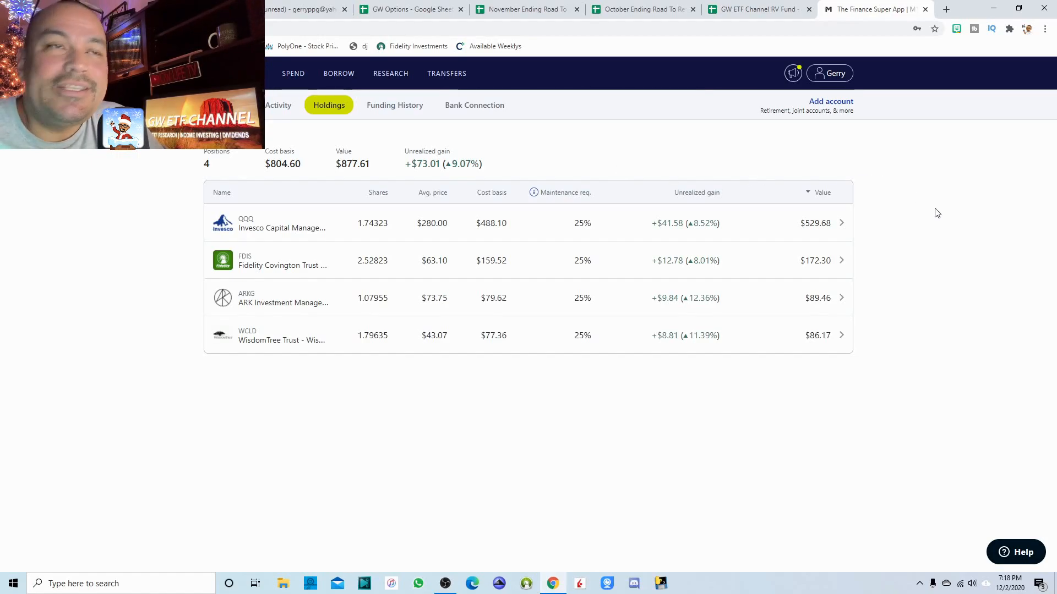
pyautogui.moveTo(638, 169)
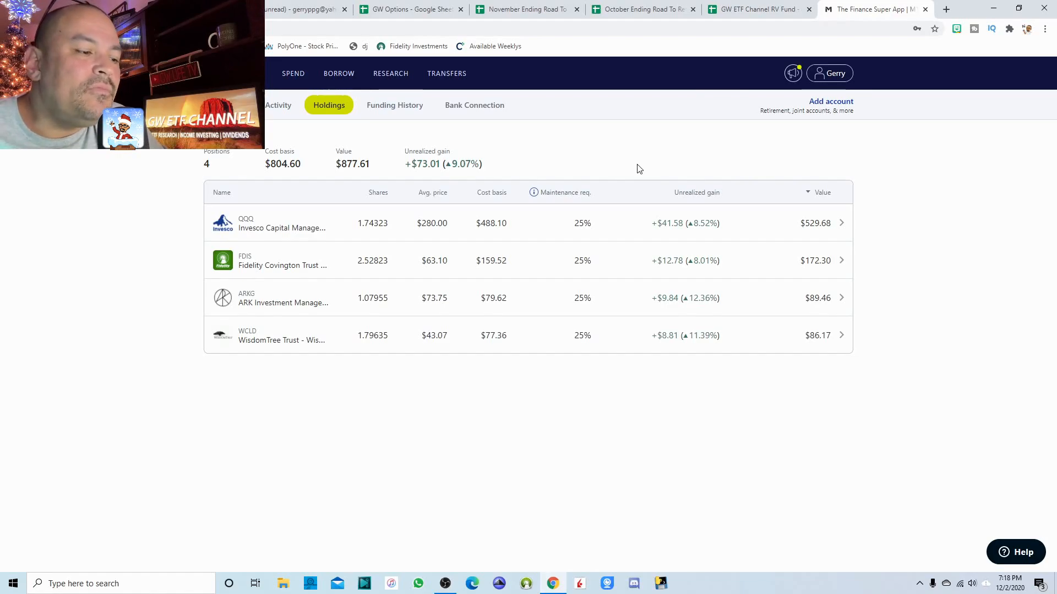
pyautogui.moveTo(640, 167)
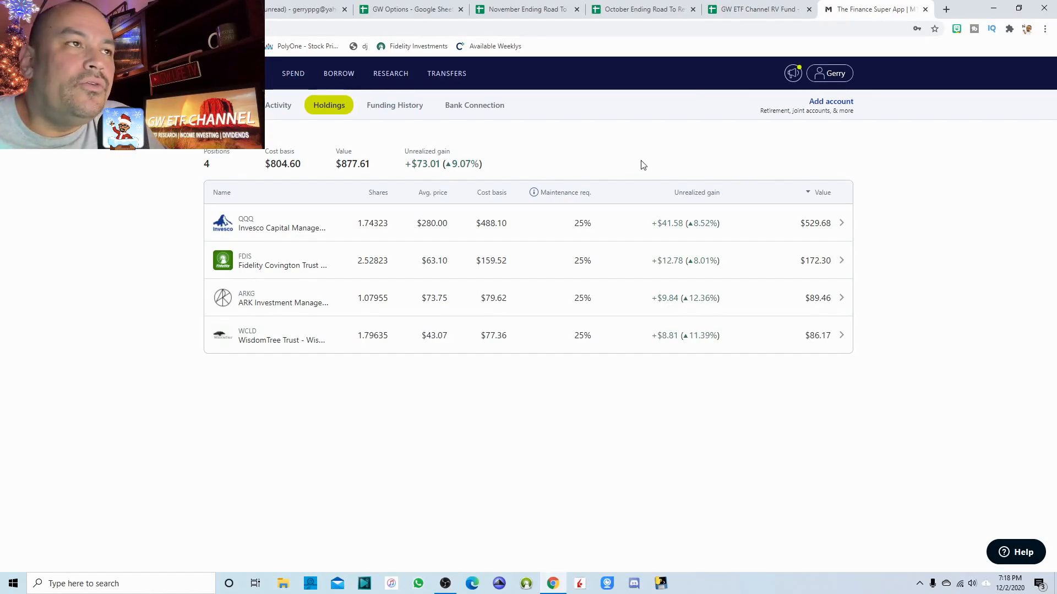
pyautogui.click(639, 9)
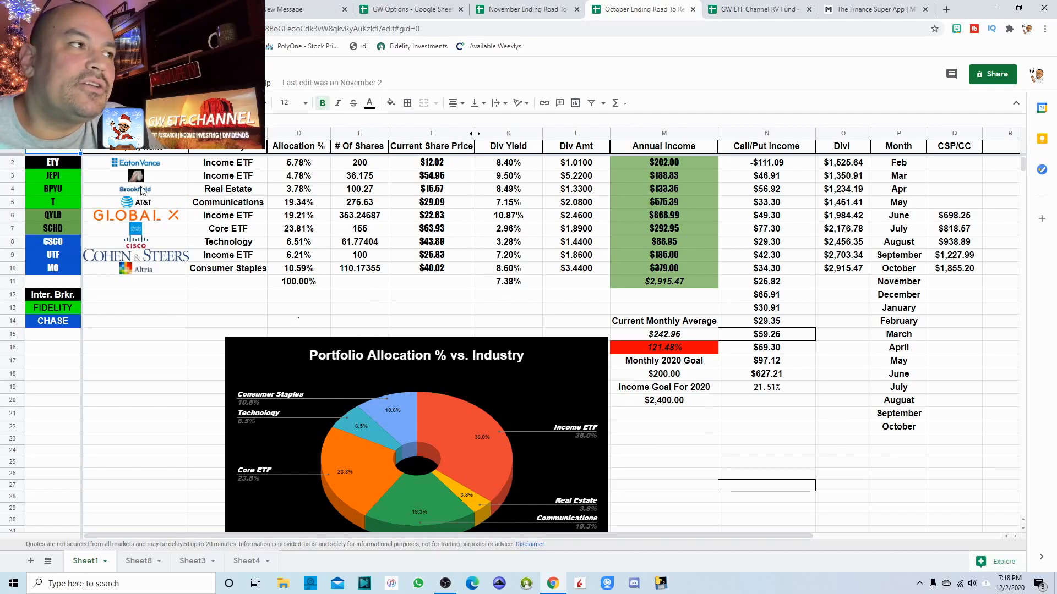
pyautogui.moveTo(670, 295)
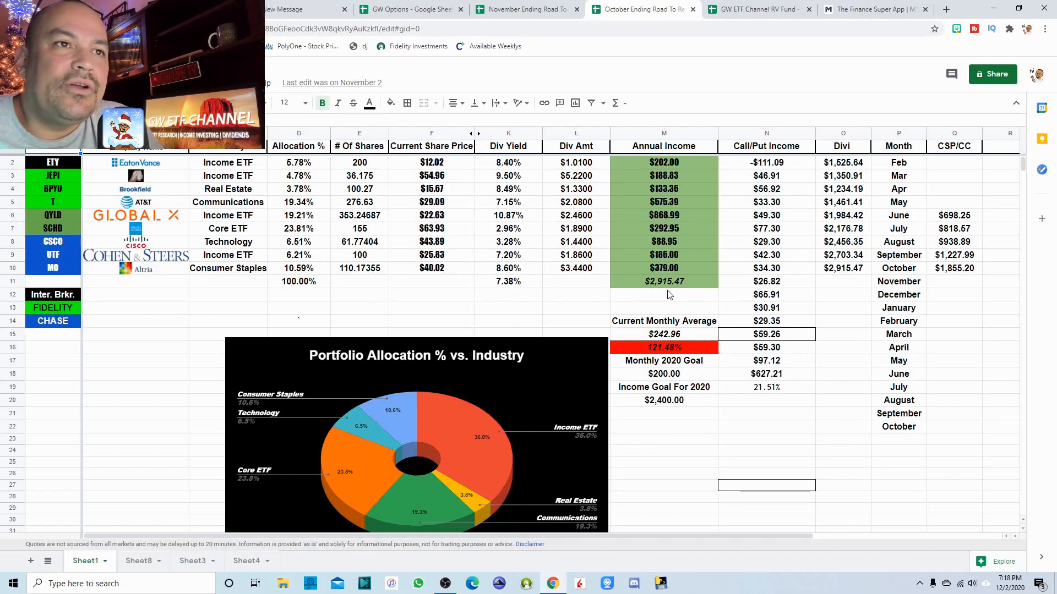
# Select October's $2,915.47 annual income total, then switch to the November Ending sheet.
pyautogui.click(663, 281)
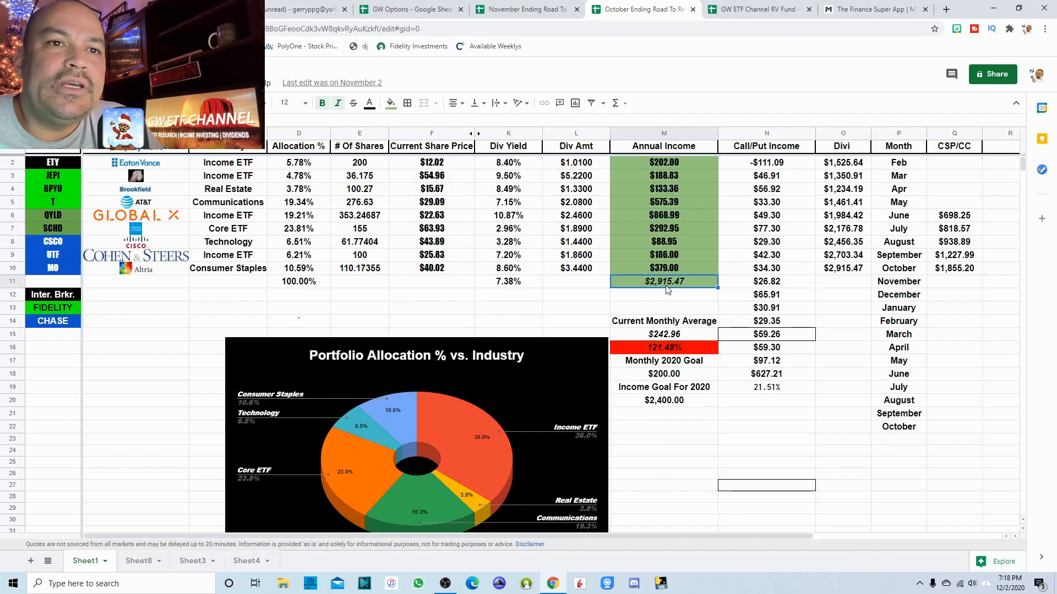
pyautogui.moveTo(686, 289)
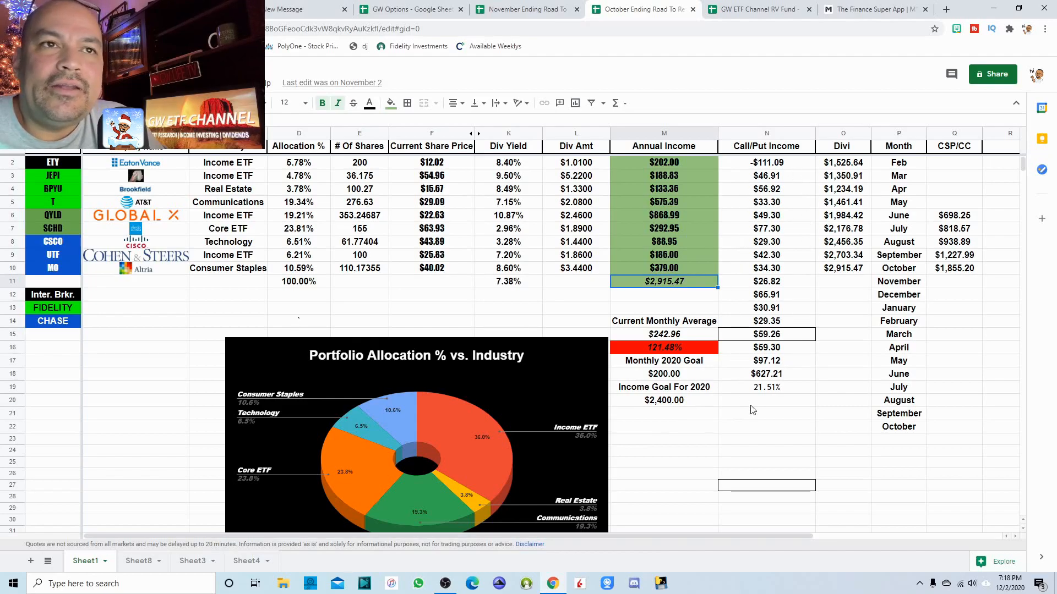
pyautogui.moveTo(790, 404)
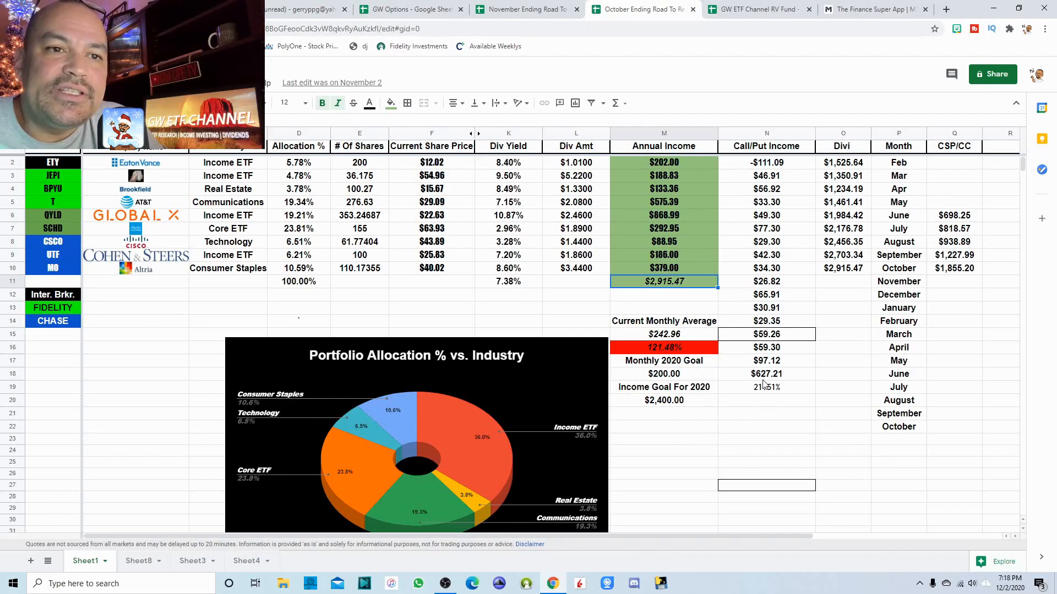
pyautogui.moveTo(783, 384)
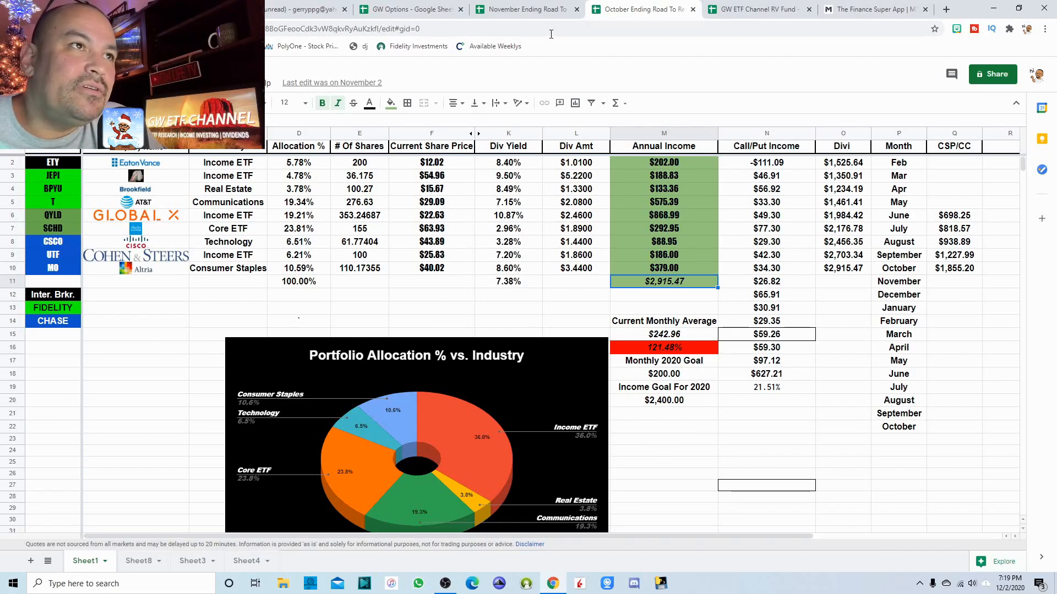
pyautogui.moveTo(326, 236)
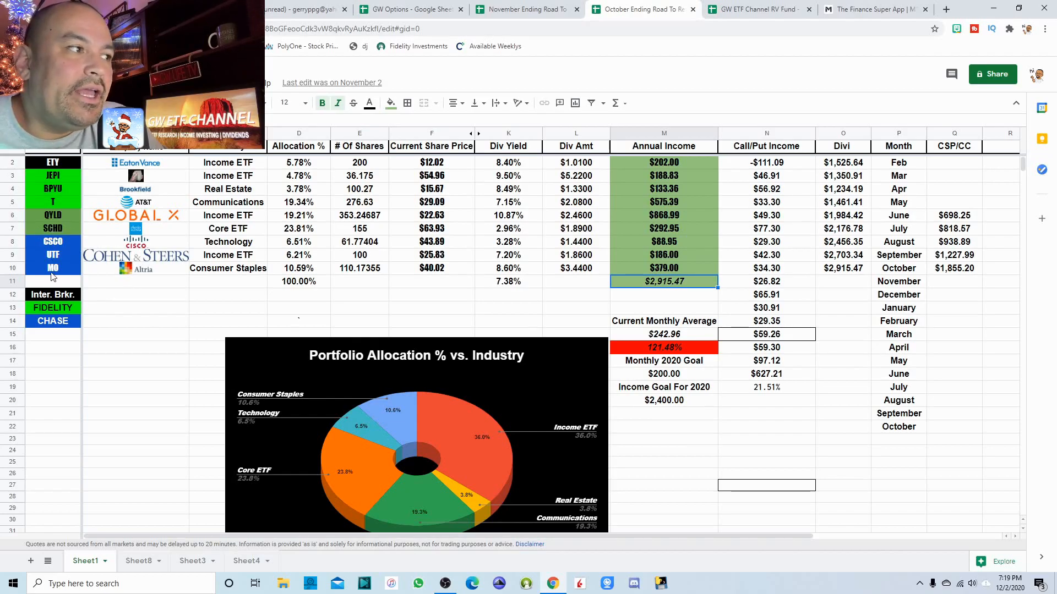
pyautogui.moveTo(231, 310)
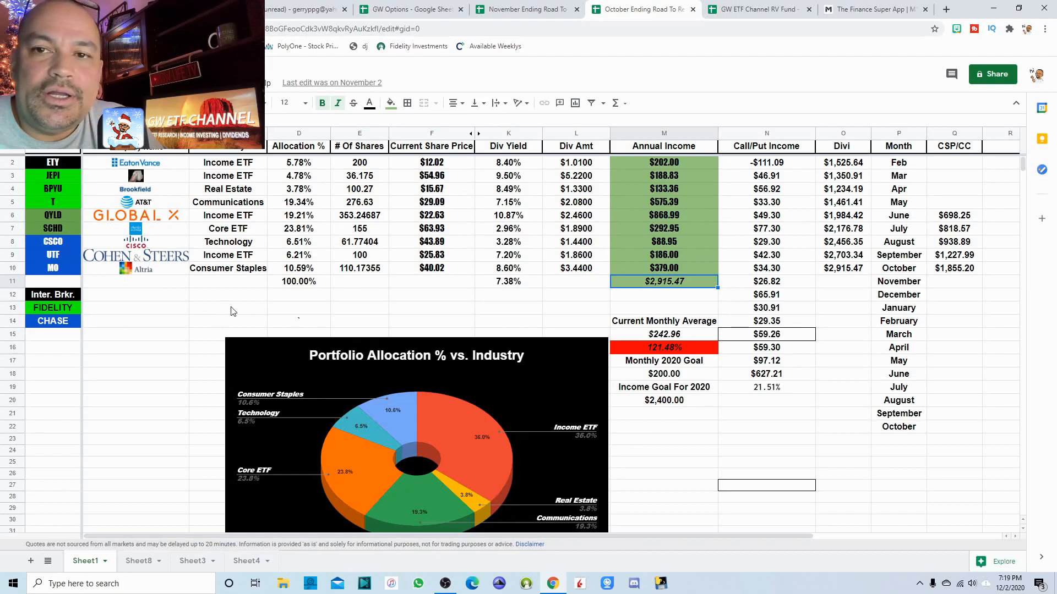
pyautogui.moveTo(388, 280)
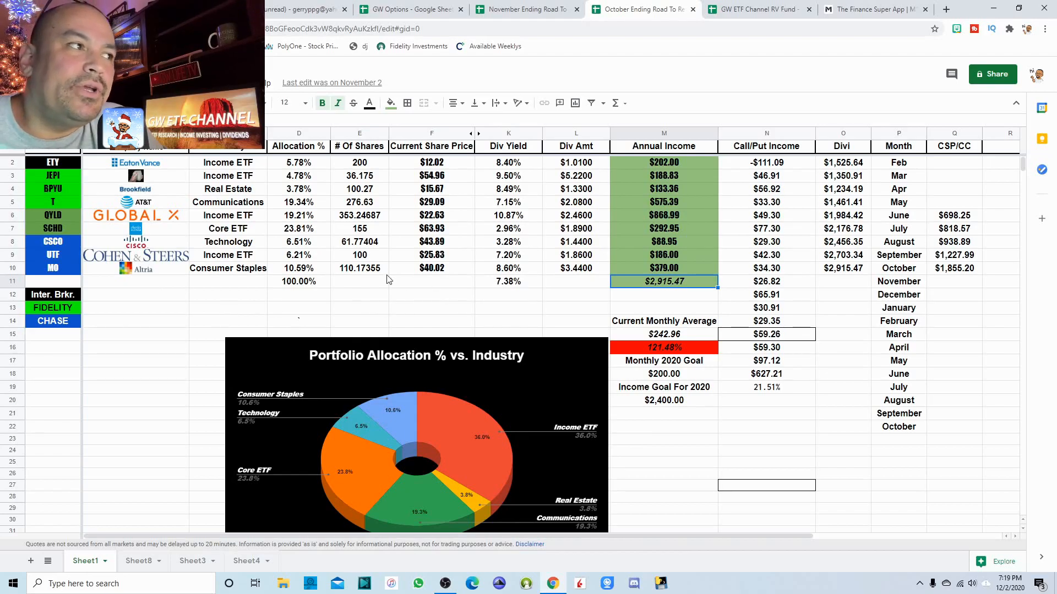
pyautogui.click(526, 9)
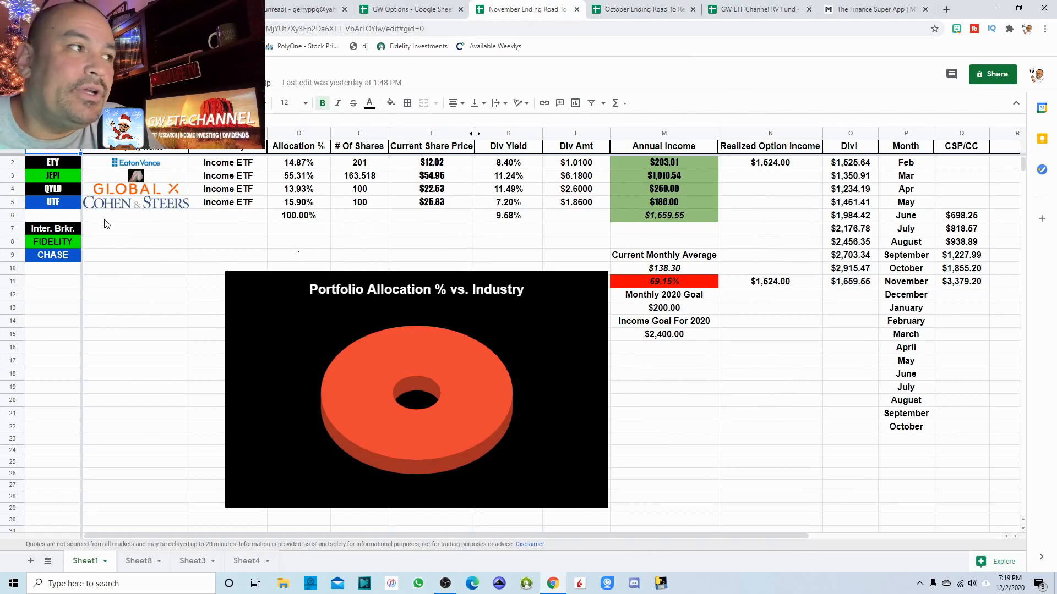
pyautogui.moveTo(242, 297)
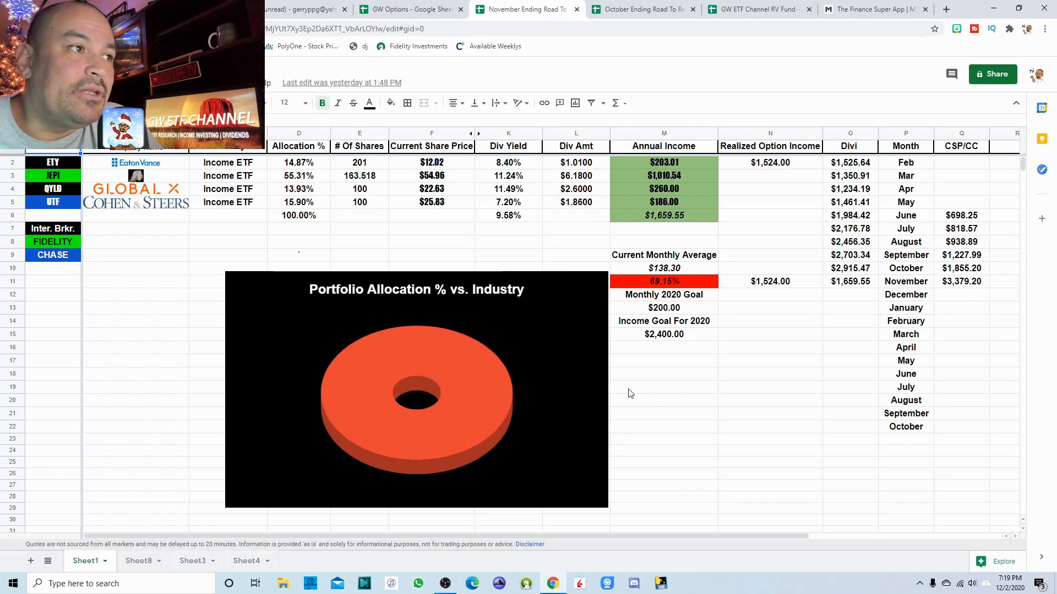
pyautogui.moveTo(451, 248)
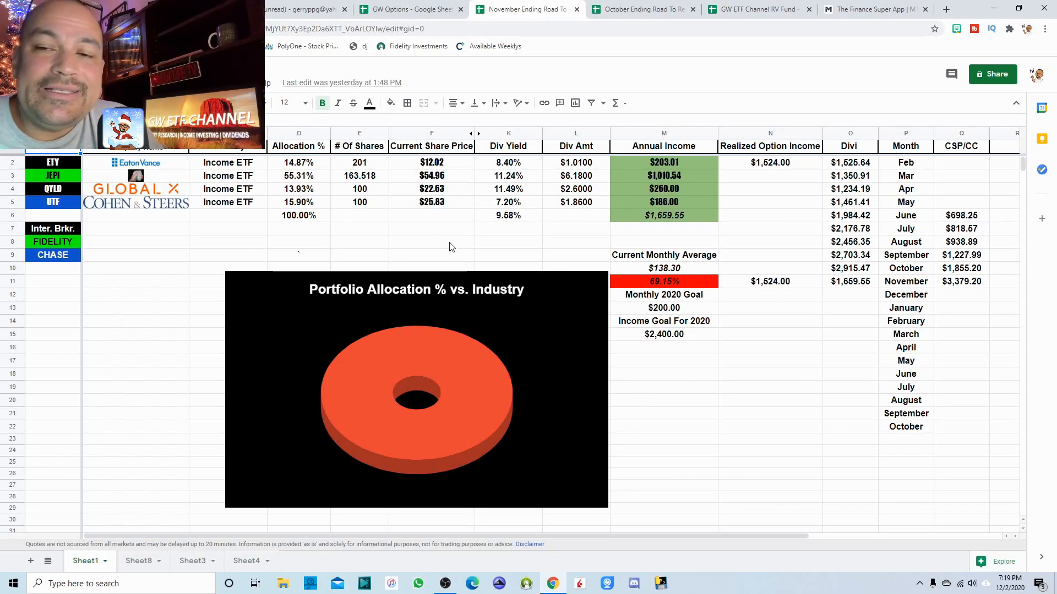
pyautogui.moveTo(664, 233)
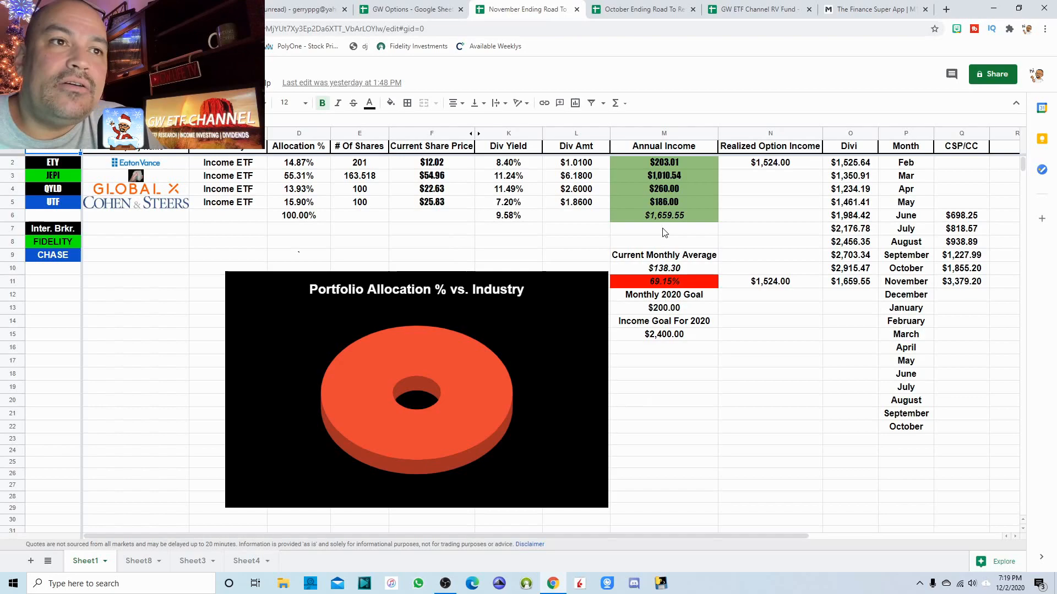
pyautogui.click(663, 214)
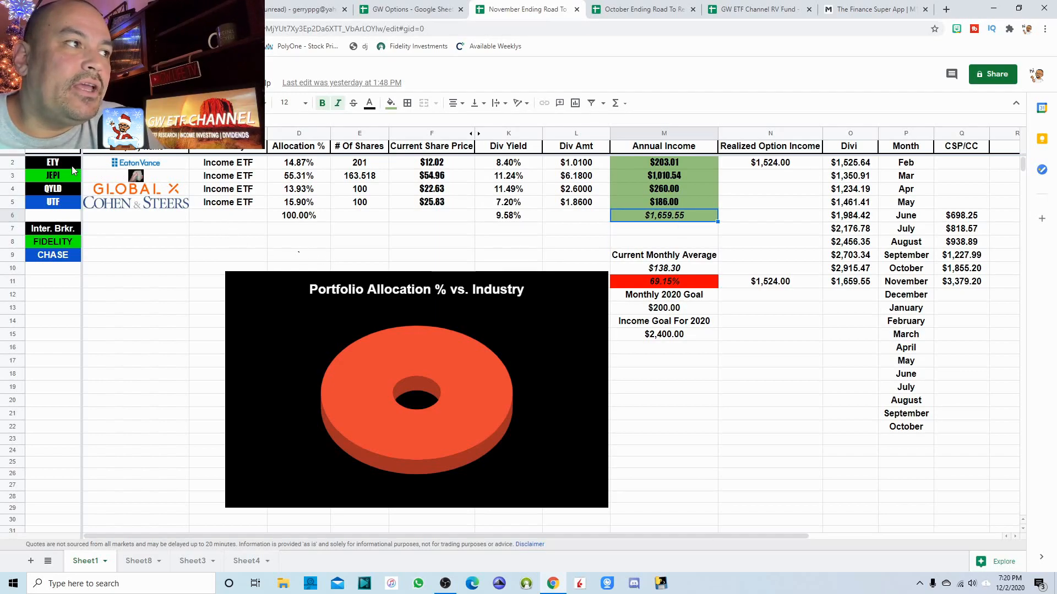
pyautogui.click(638, 9)
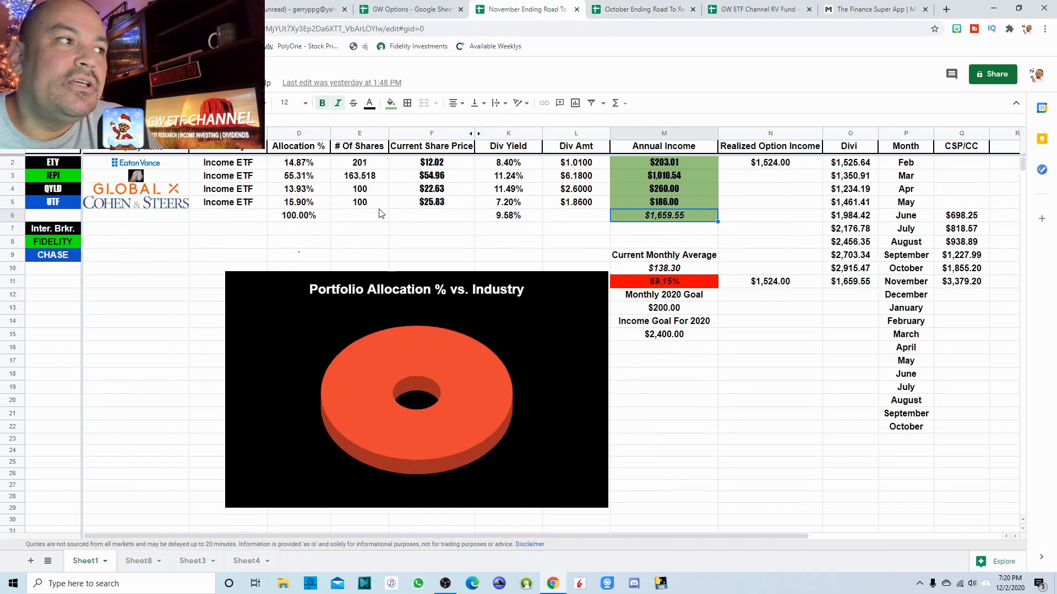
pyautogui.click(359, 188)
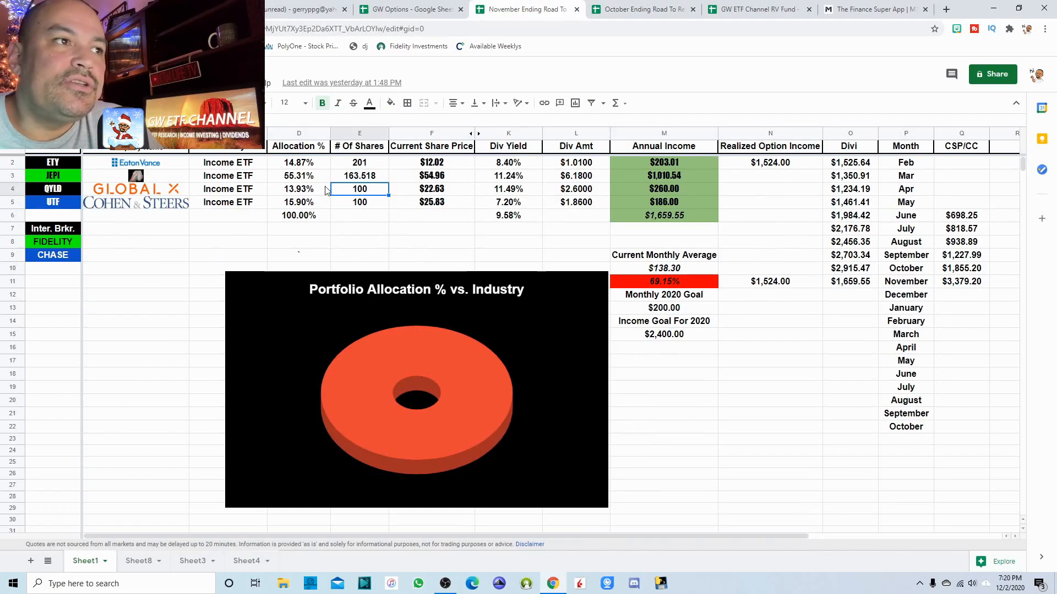
pyautogui.click(358, 175)
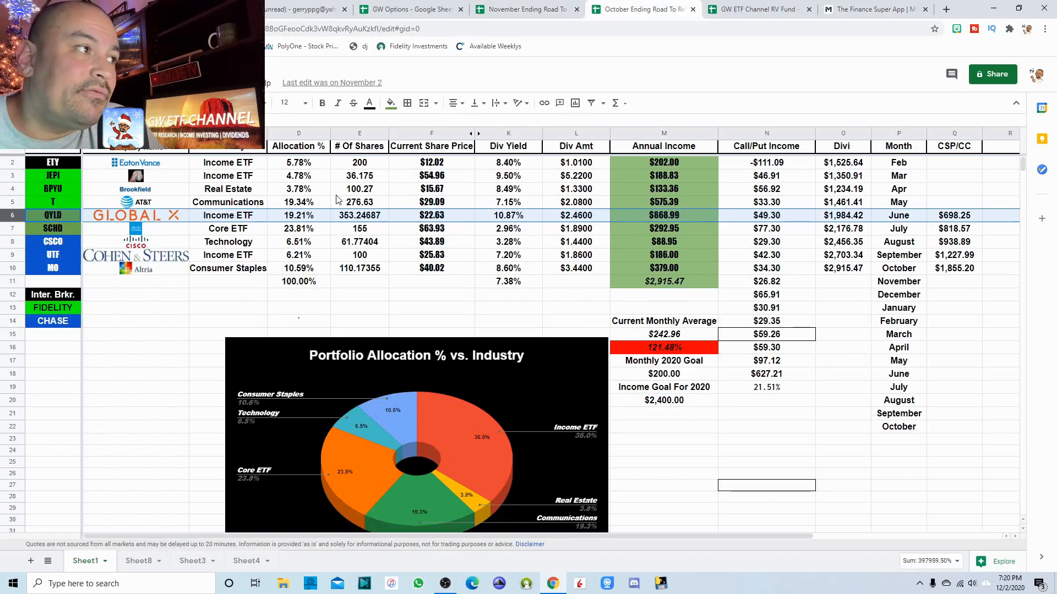
pyautogui.moveTo(607, 63)
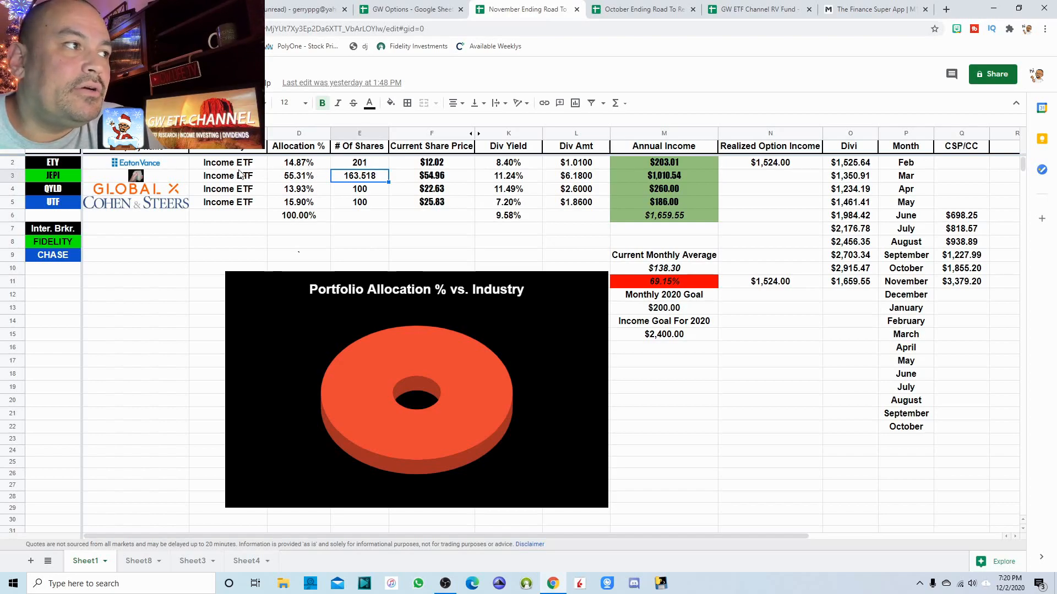
pyautogui.moveTo(375, 184)
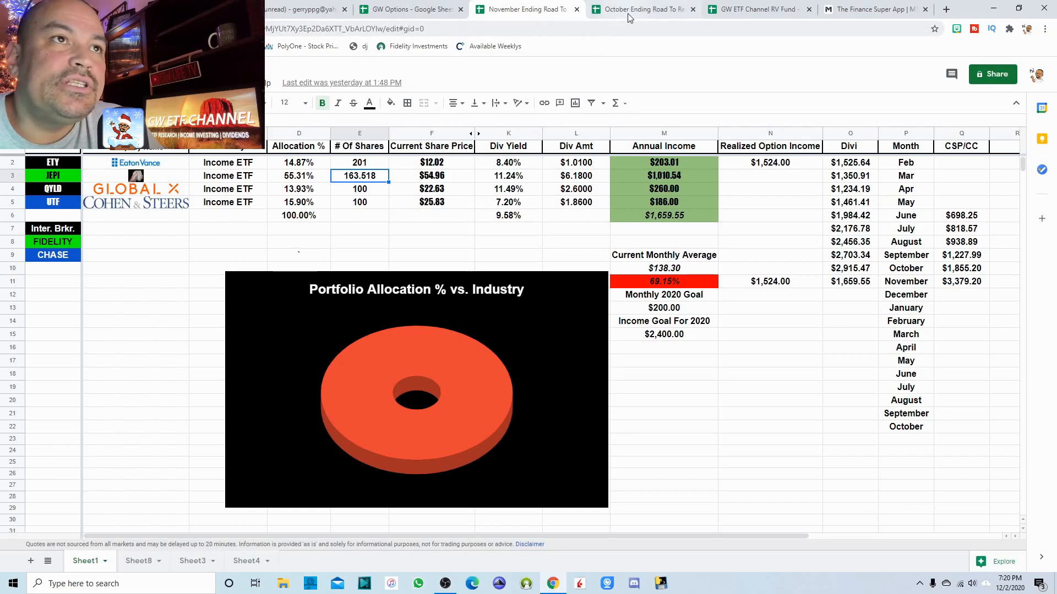
pyautogui.click(637, 10)
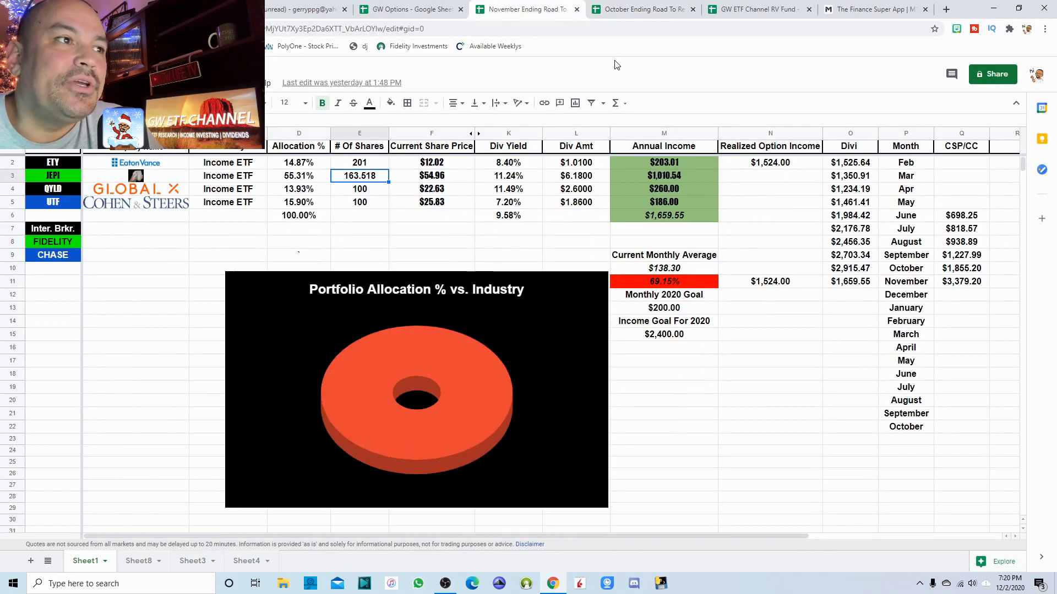
pyautogui.moveTo(394, 241)
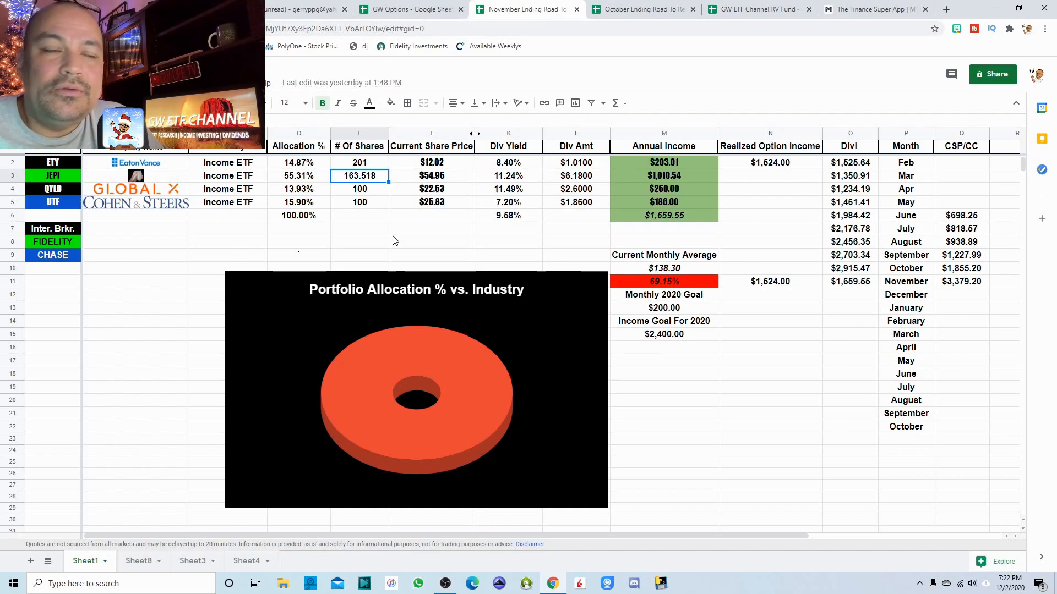
pyautogui.moveTo(680, 242)
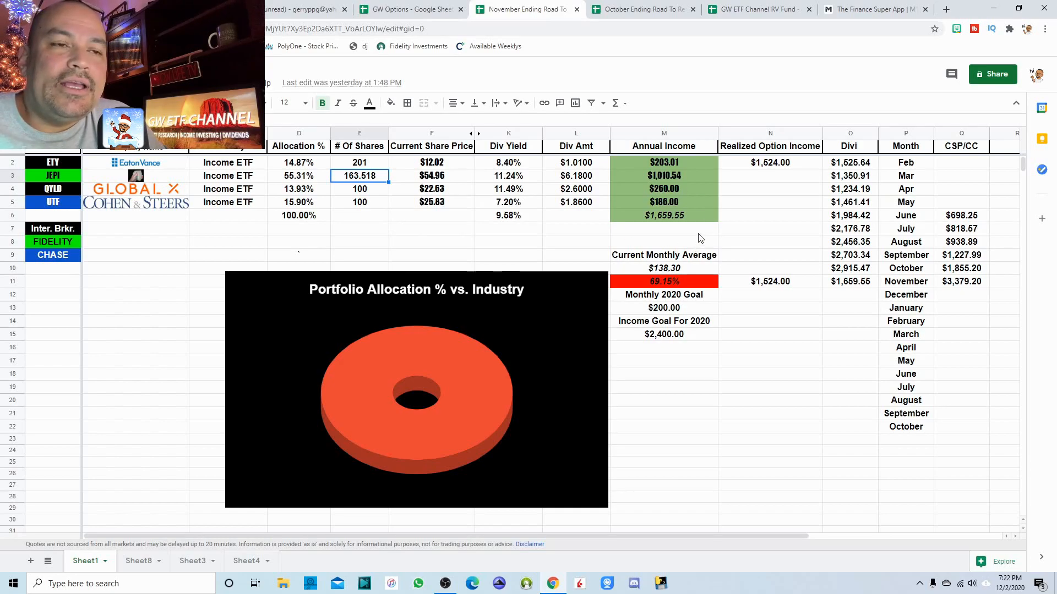
pyautogui.moveTo(852, 280)
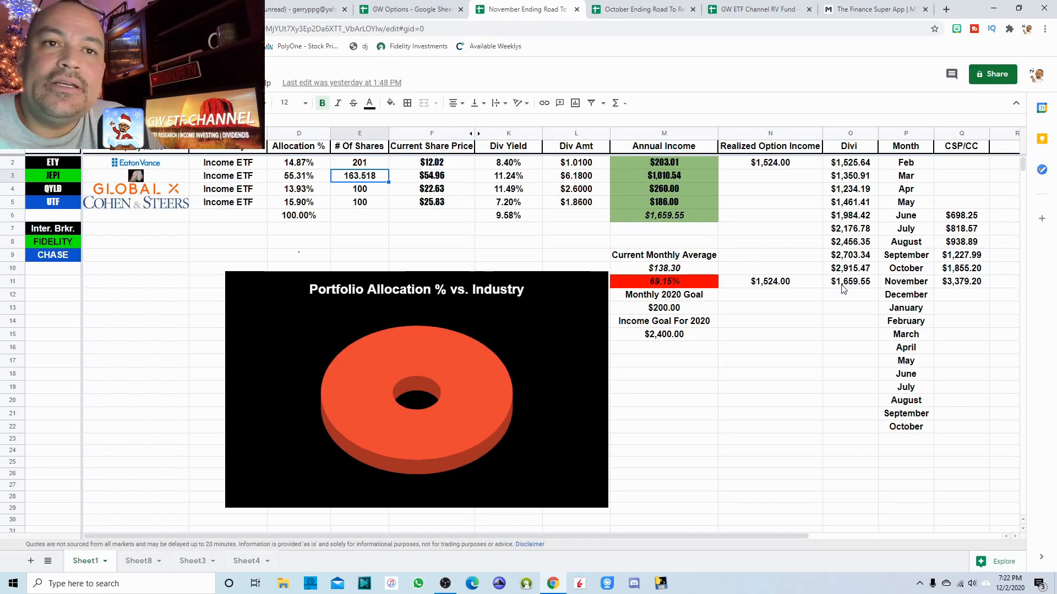
pyautogui.moveTo(867, 290)
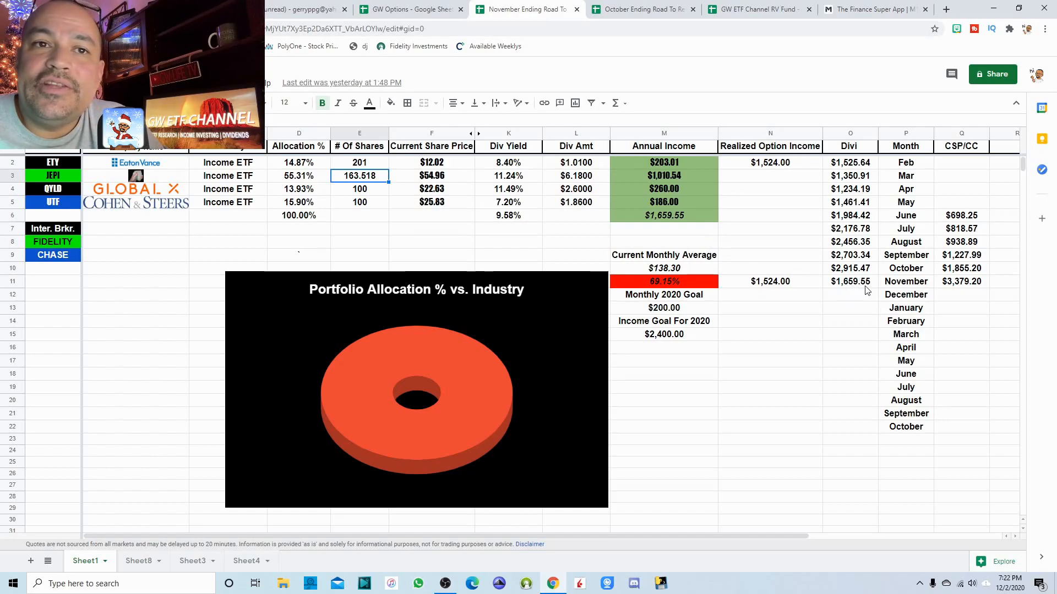
pyautogui.moveTo(873, 290)
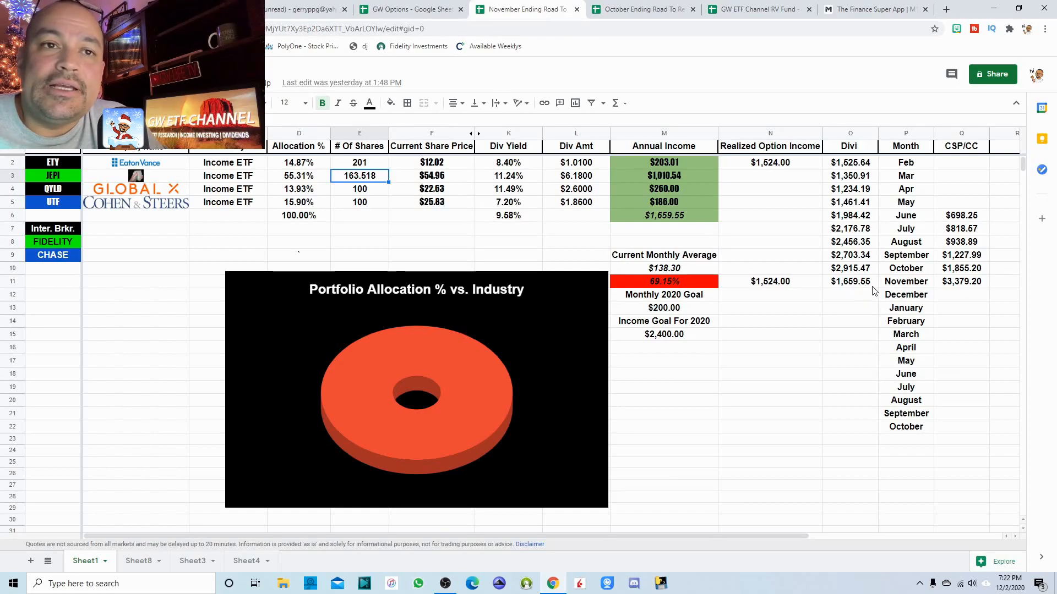
pyautogui.moveTo(526, 263)
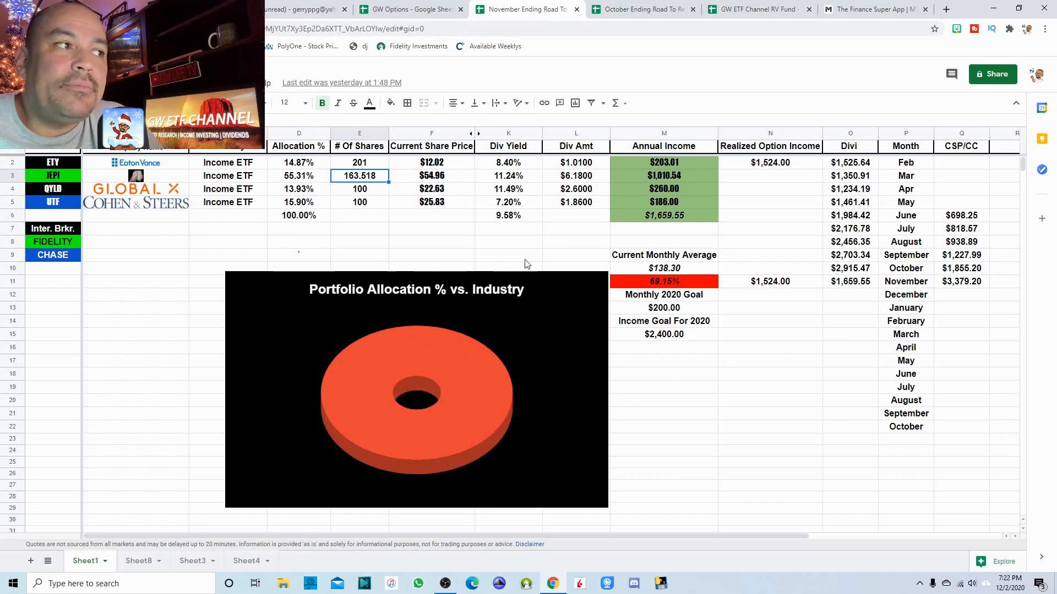
pyautogui.moveTo(856, 300)
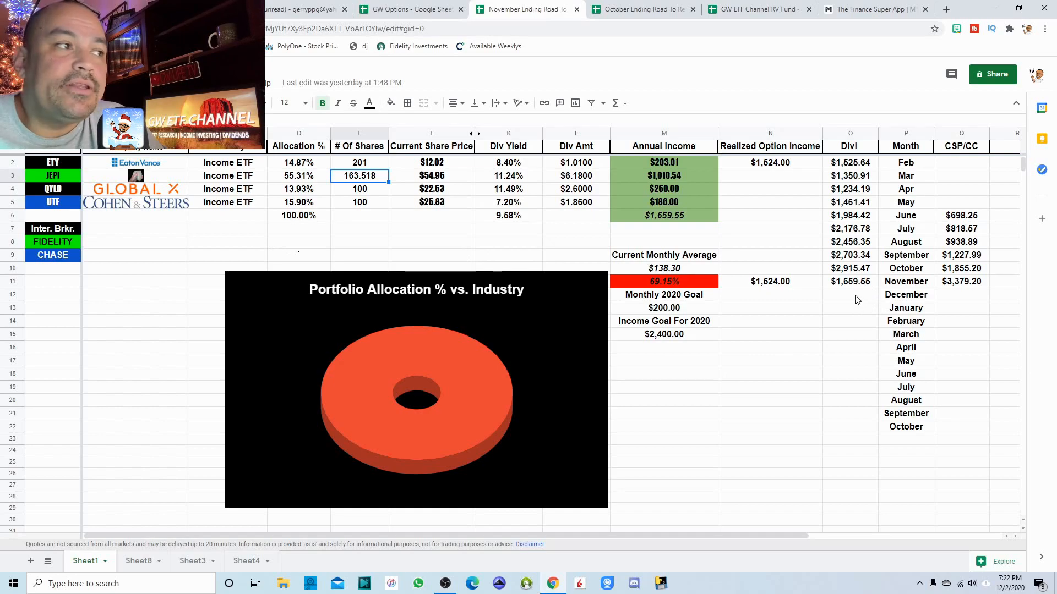
pyautogui.moveTo(777, 174)
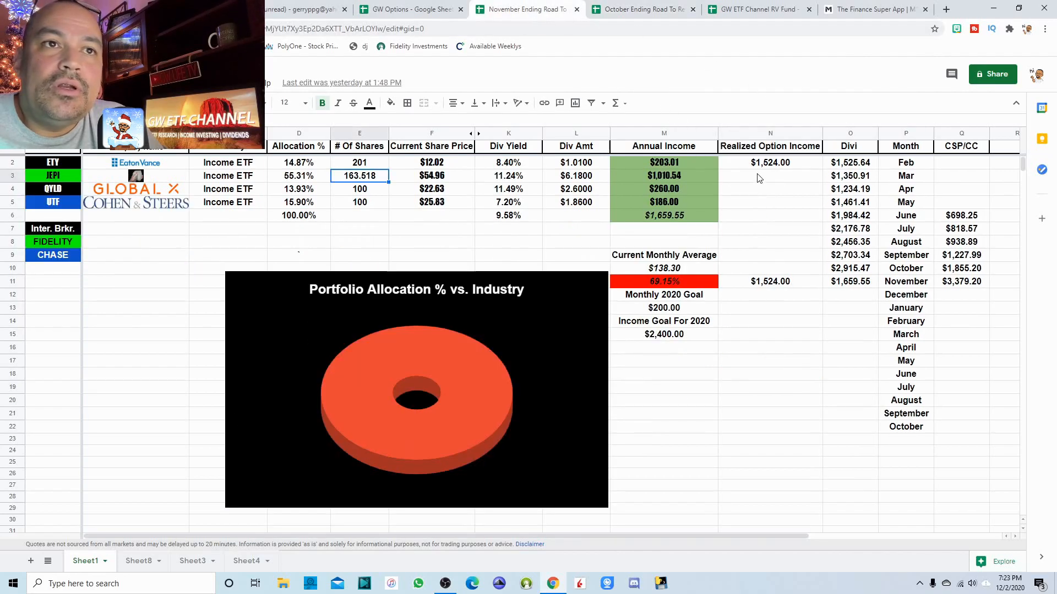
pyautogui.click(770, 281)
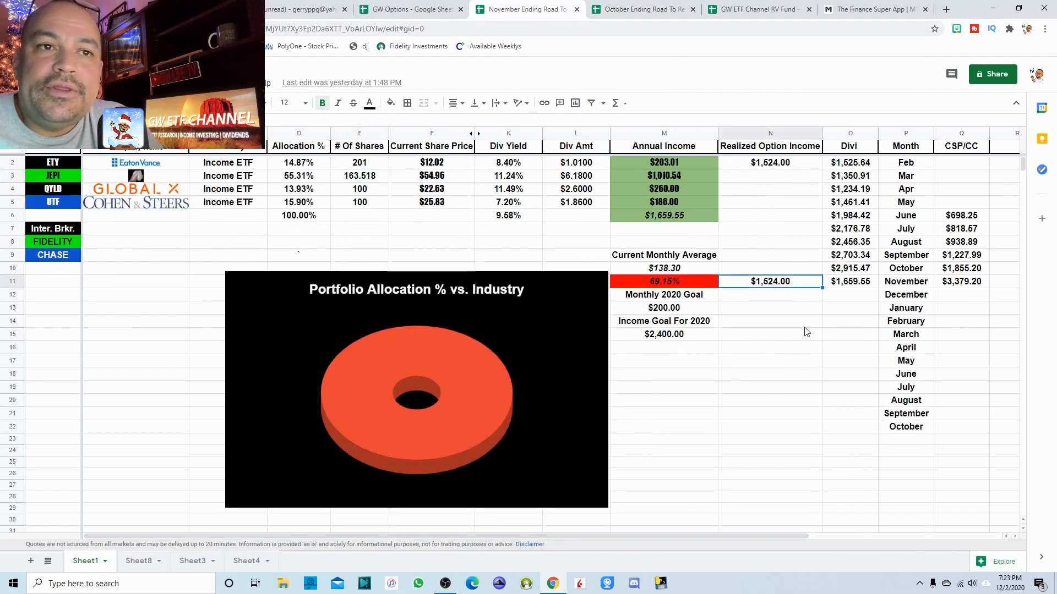
pyautogui.moveTo(794, 347)
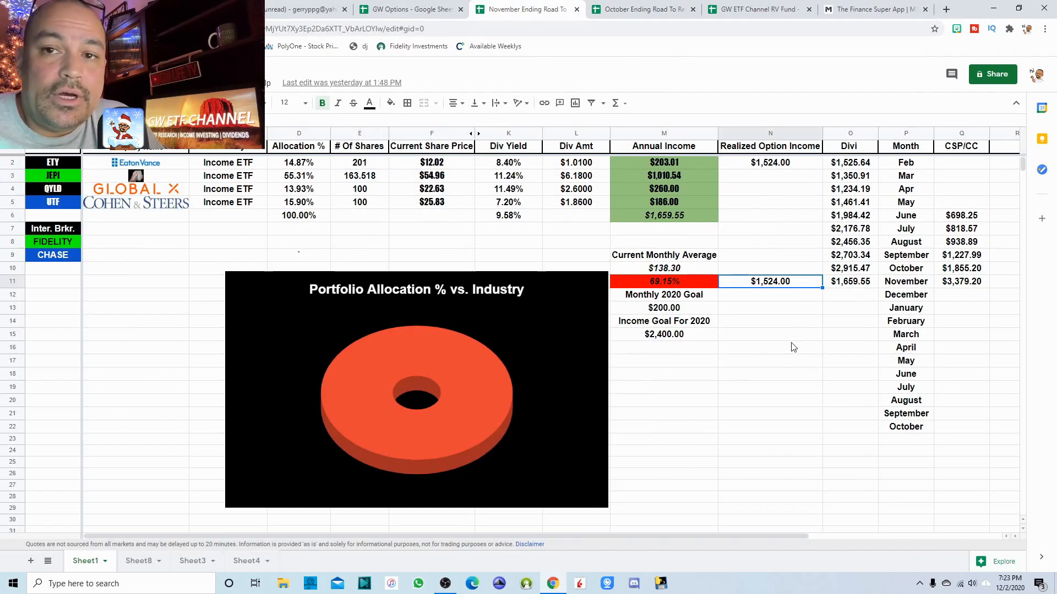
pyautogui.moveTo(800, 222)
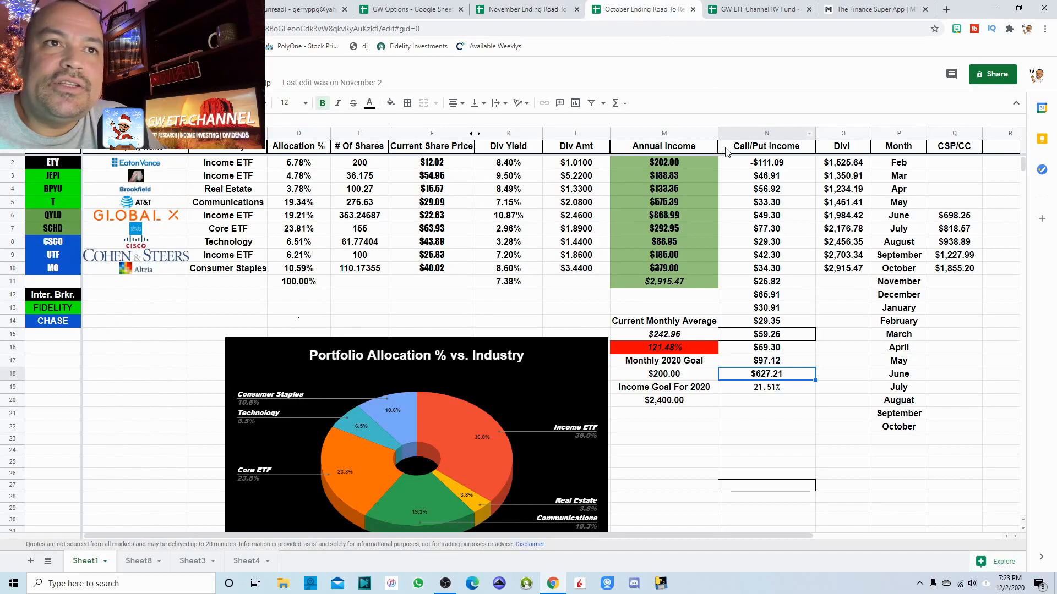
pyautogui.moveTo(813, 159)
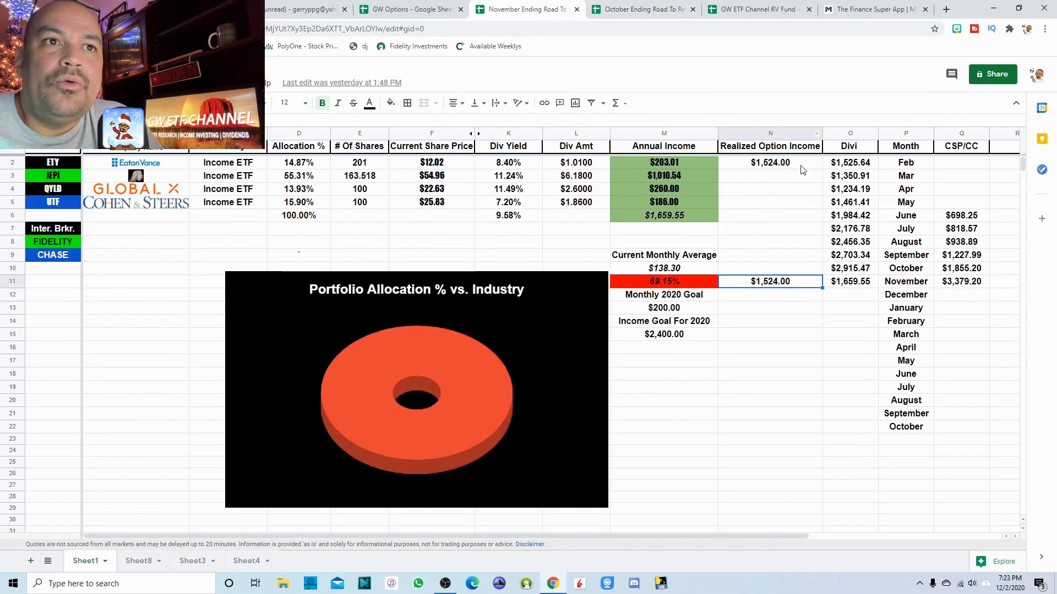
pyautogui.moveTo(770, 173)
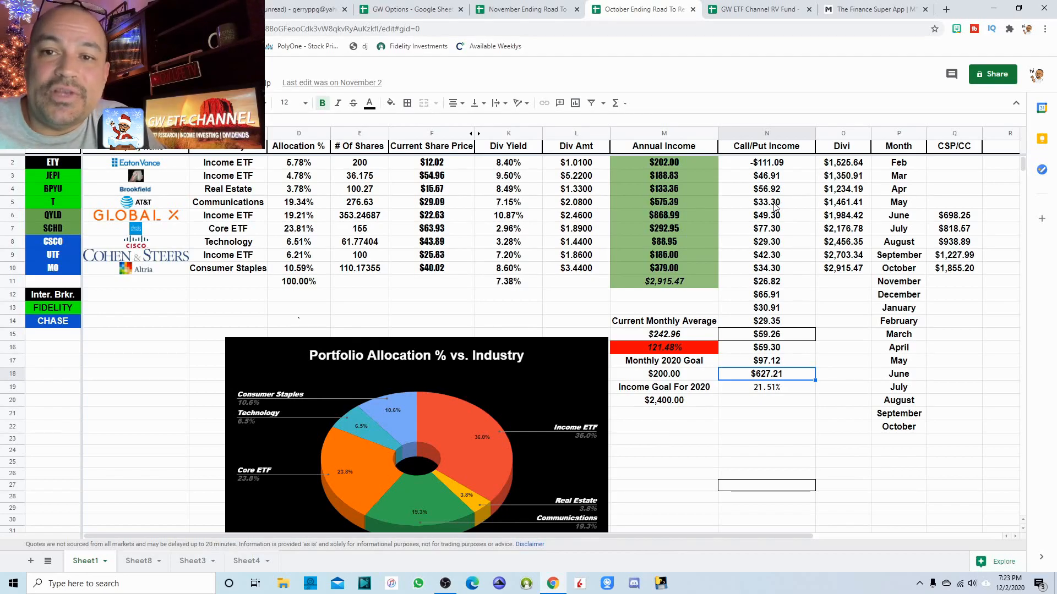
pyautogui.moveTo(773, 169)
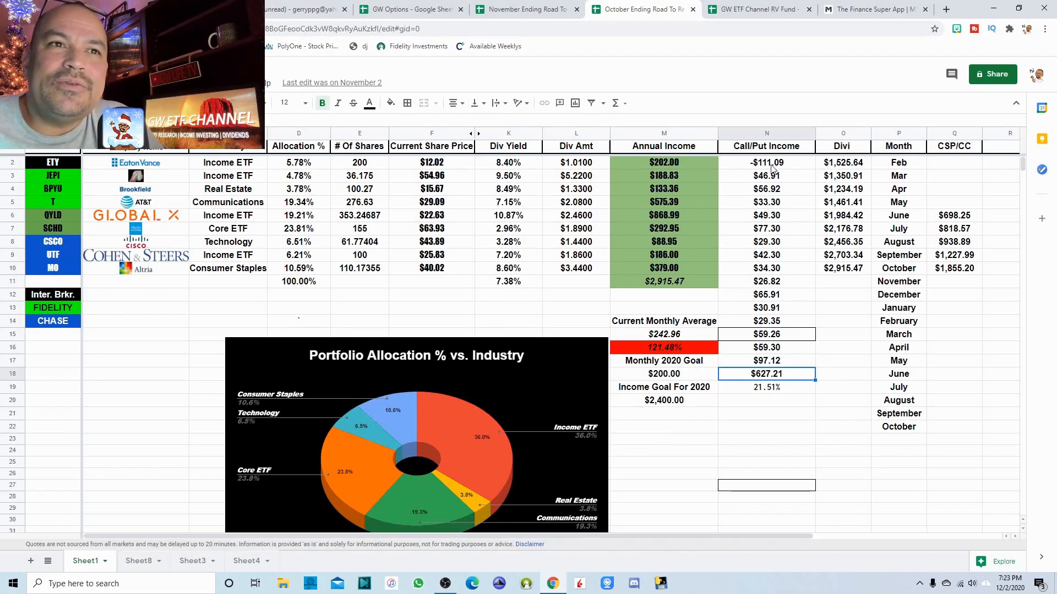
pyautogui.click(766, 163)
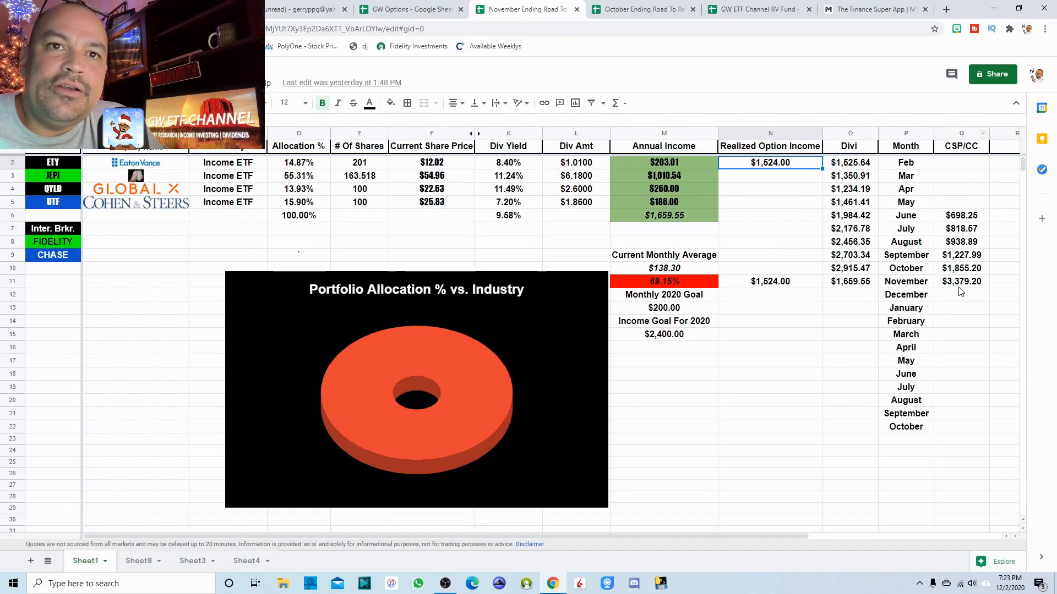
pyautogui.moveTo(966, 290)
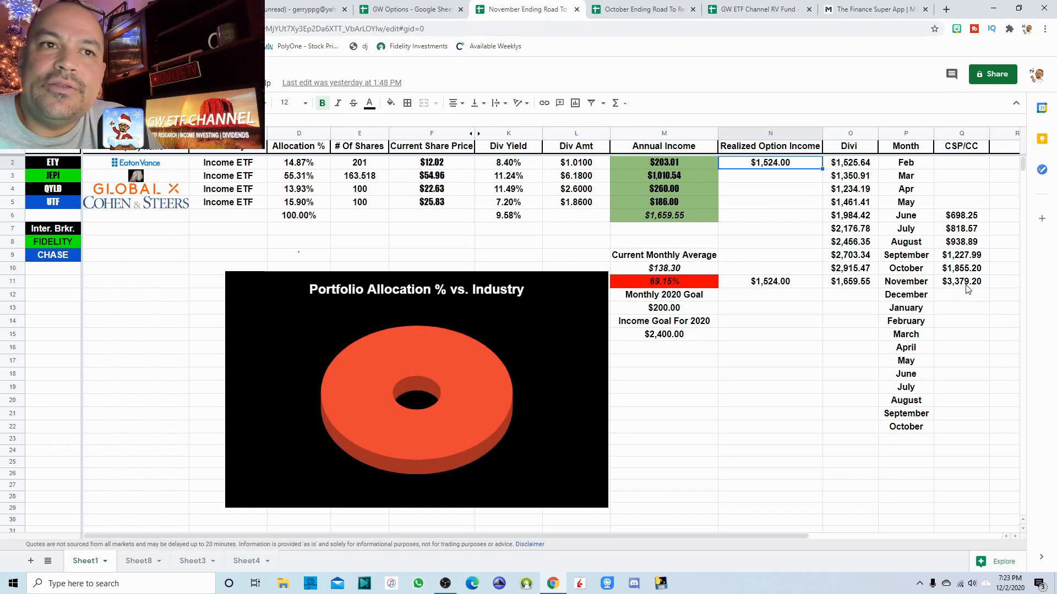
pyautogui.moveTo(981, 289)
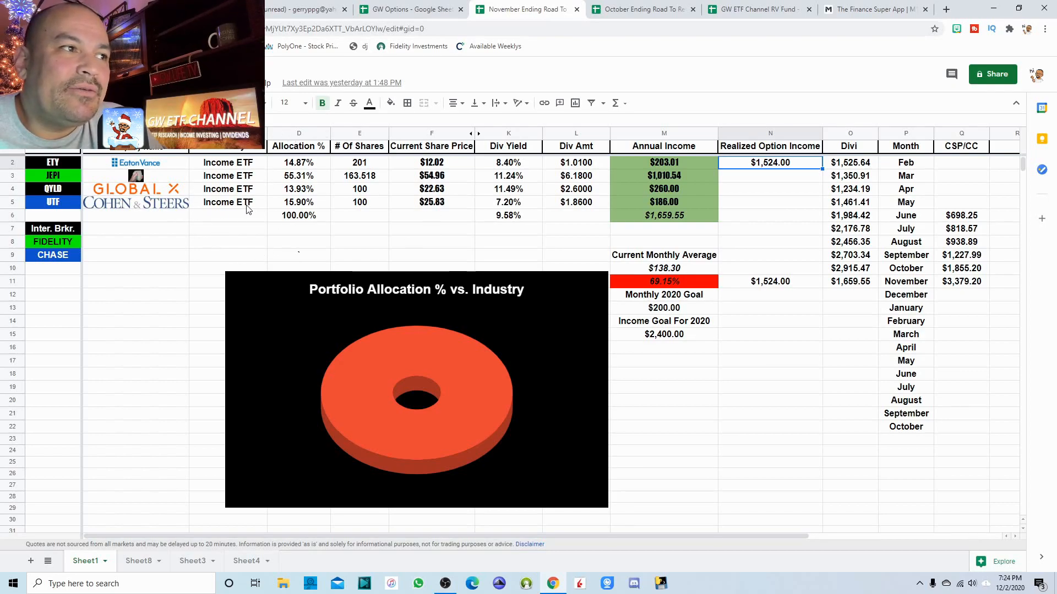
pyautogui.click(227, 202)
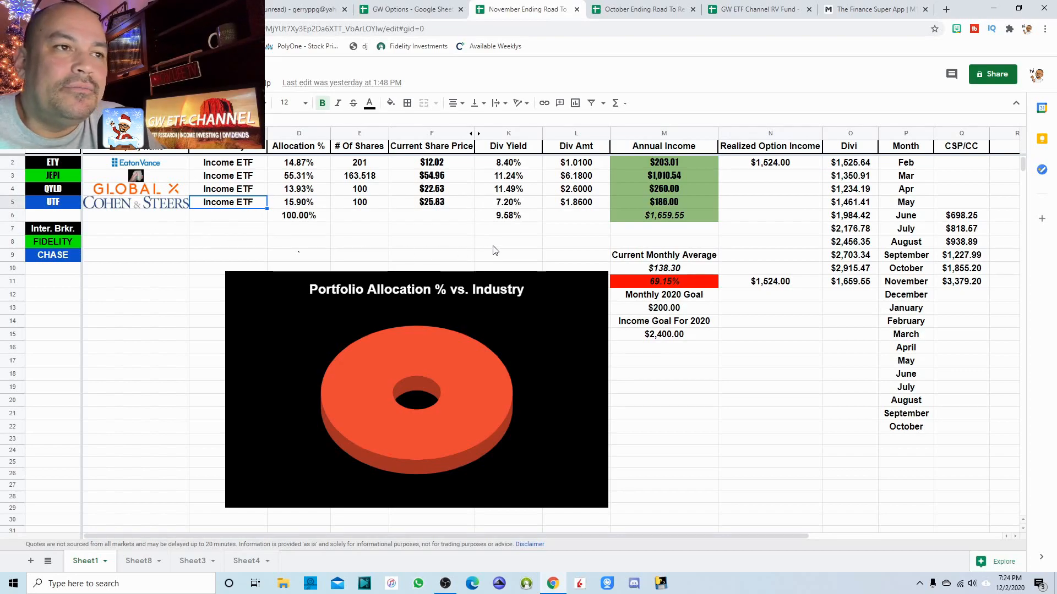
pyautogui.click(508, 242)
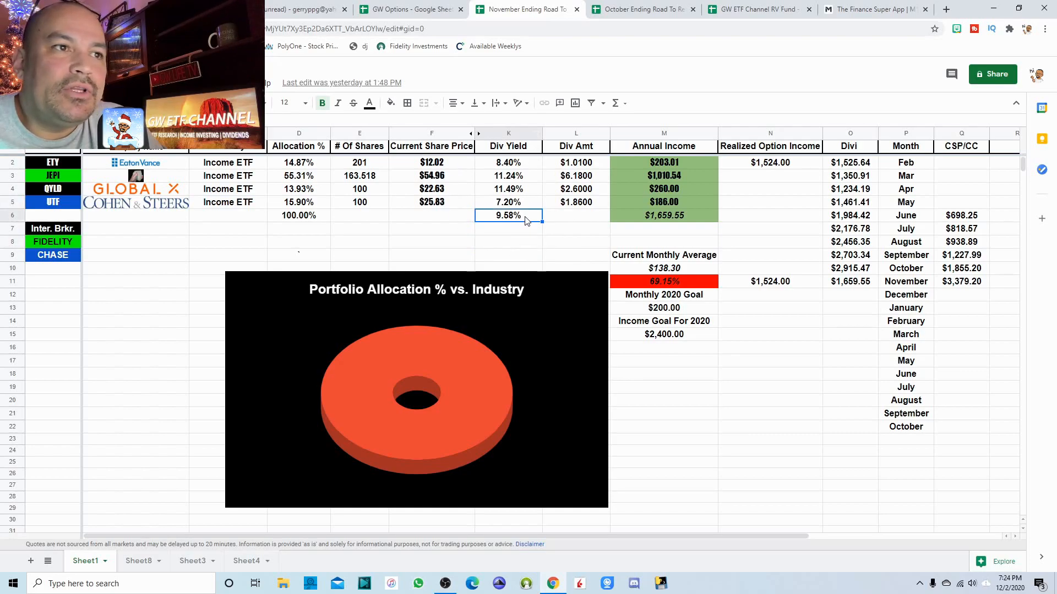
pyautogui.moveTo(746, 227)
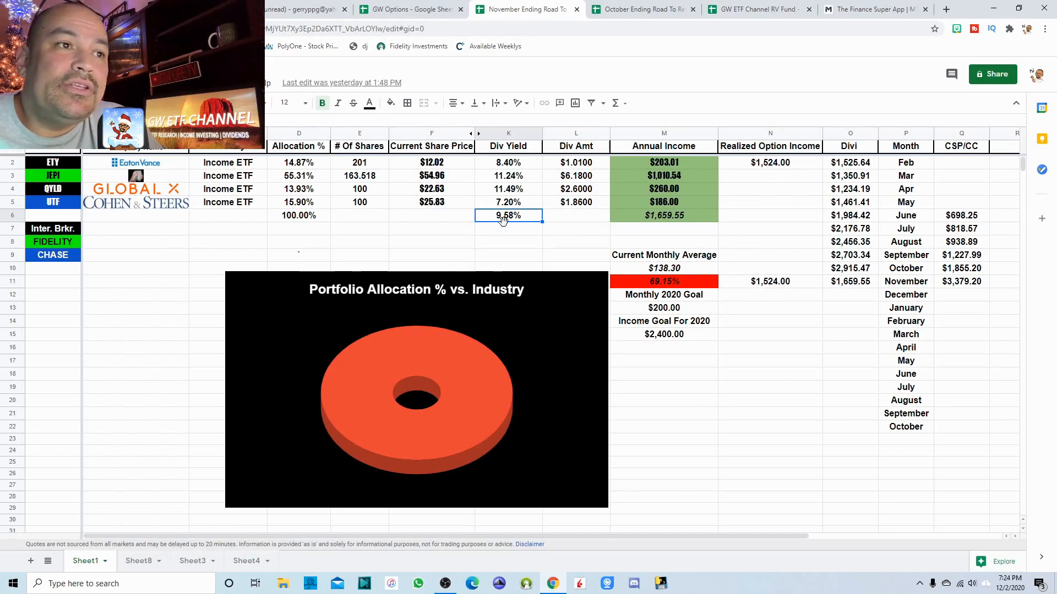
pyautogui.moveTo(444, 250)
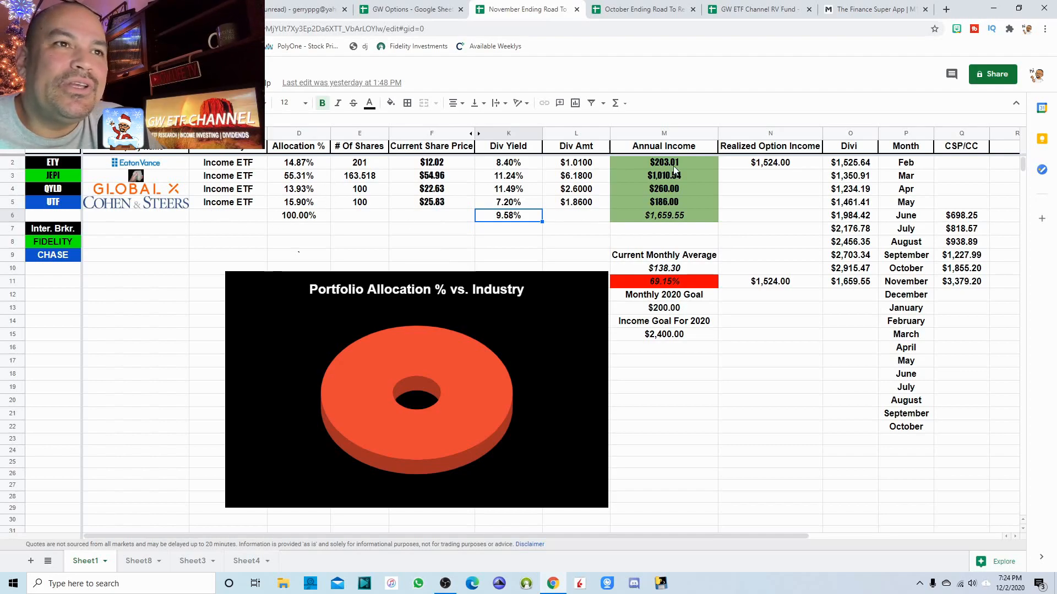
pyautogui.moveTo(670, 228)
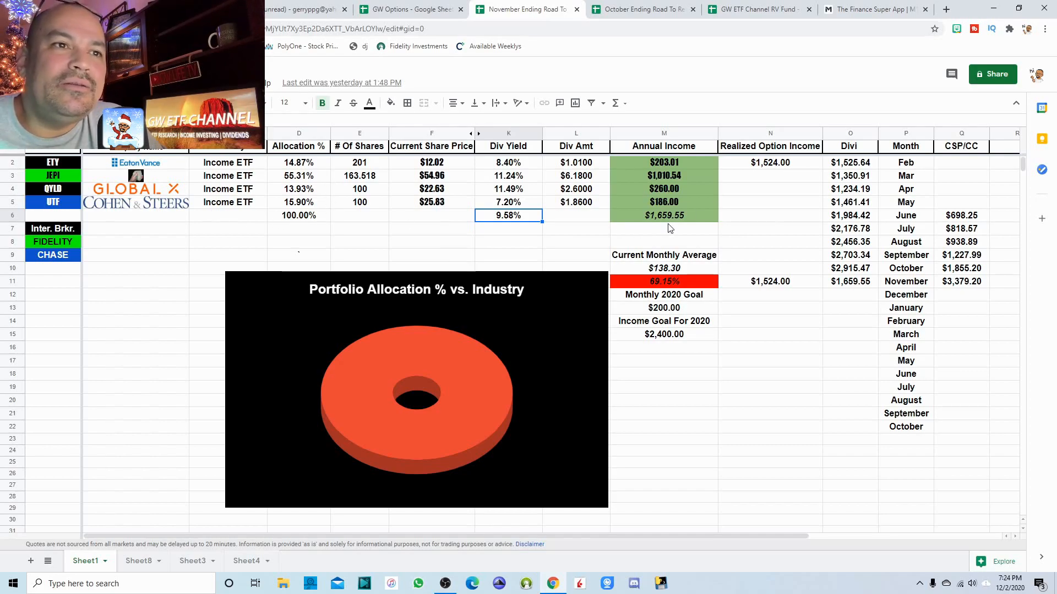
pyautogui.moveTo(764, 157)
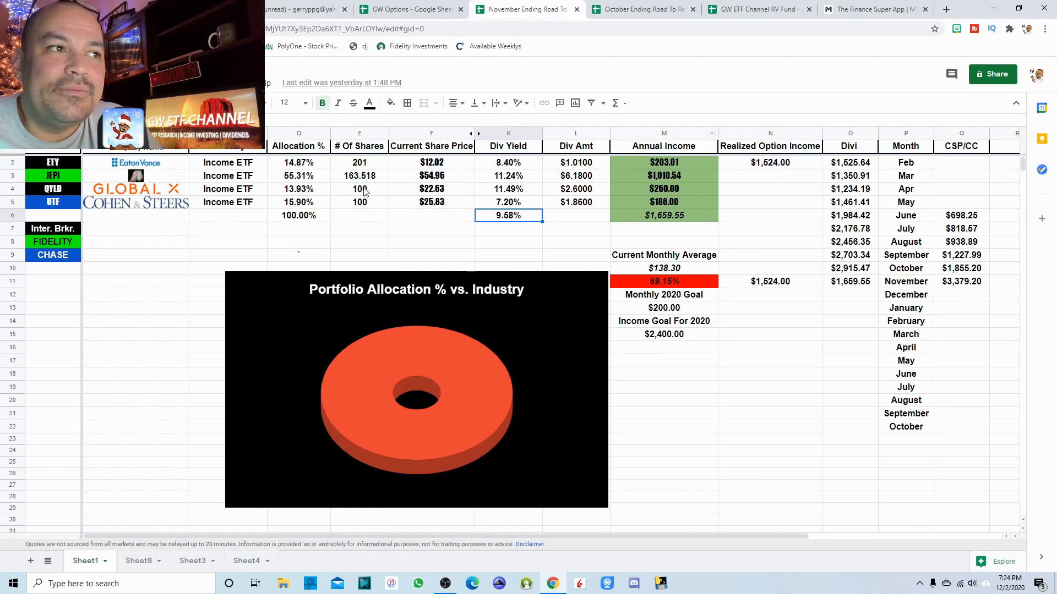
pyautogui.moveTo(804, 341)
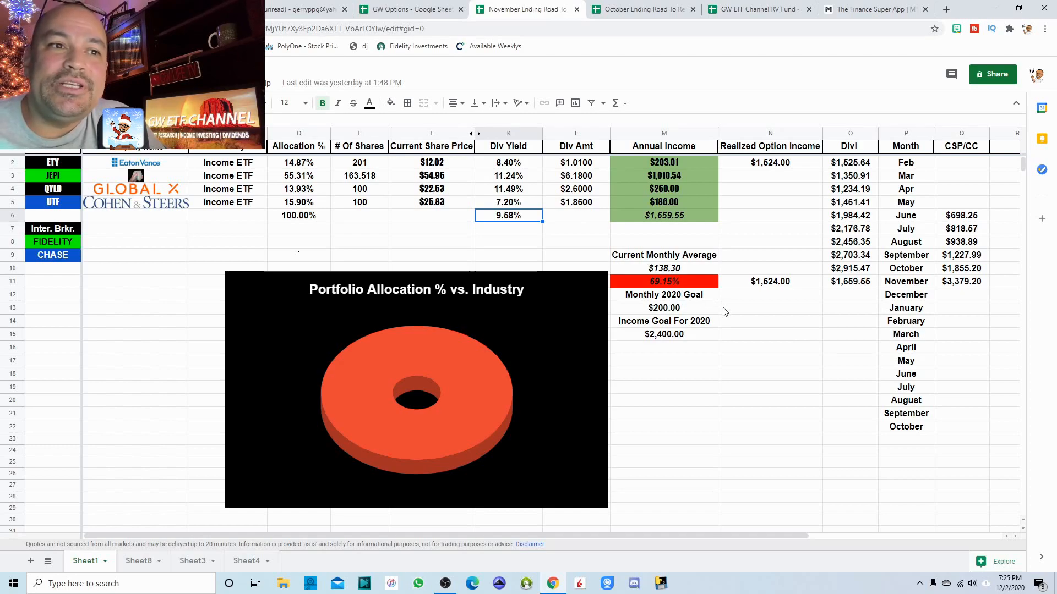
pyautogui.moveTo(710, 330)
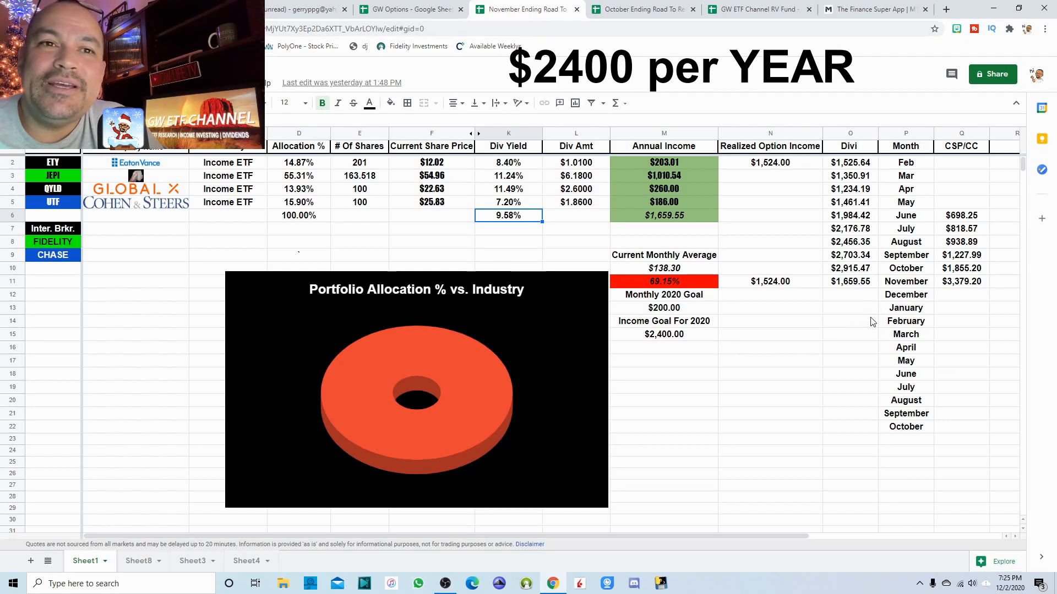
pyautogui.moveTo(847, 318)
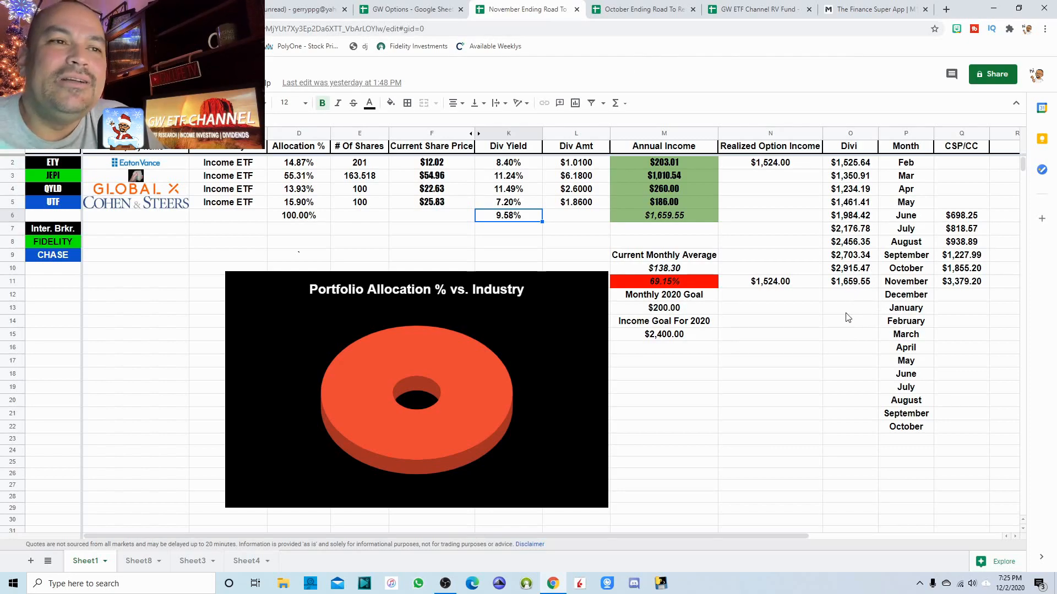
pyautogui.moveTo(841, 316)
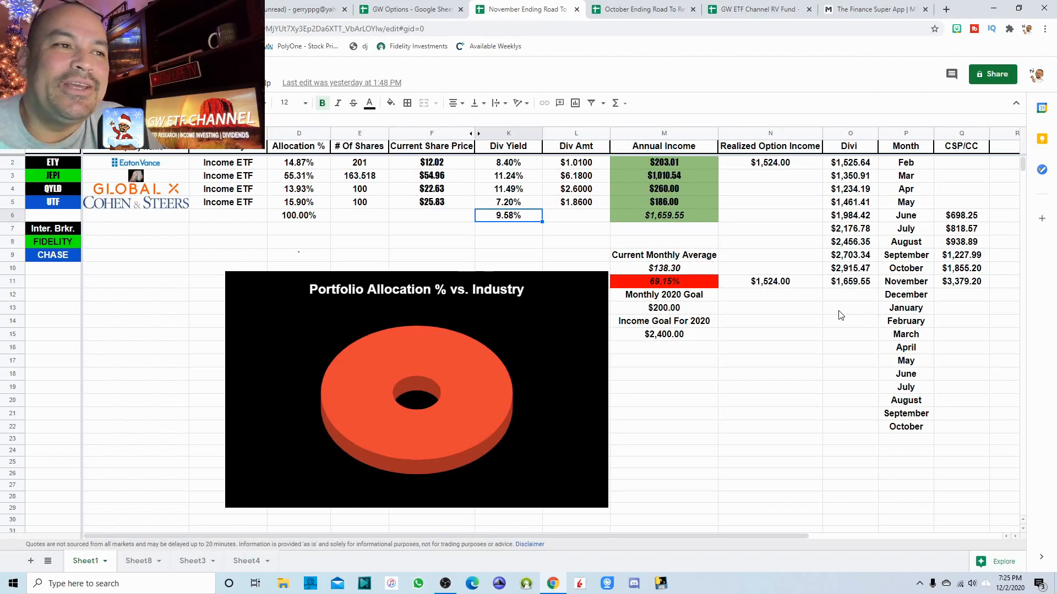